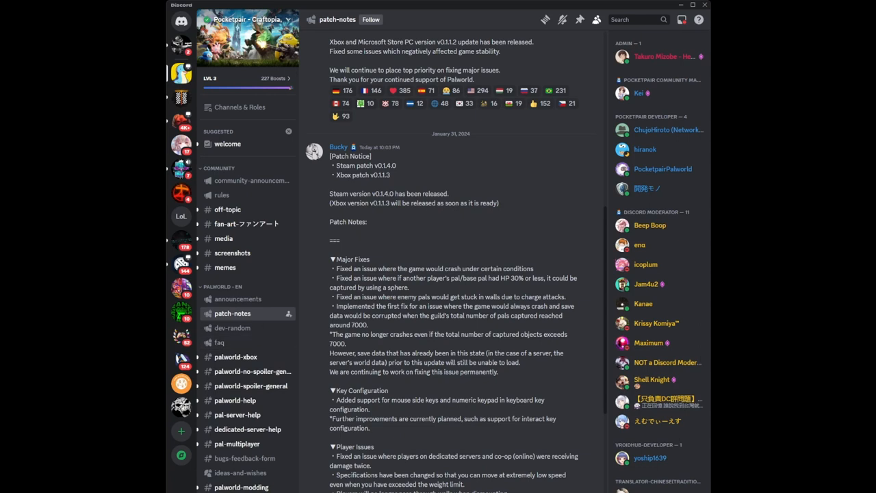
pyautogui.moveTo(411, 225)
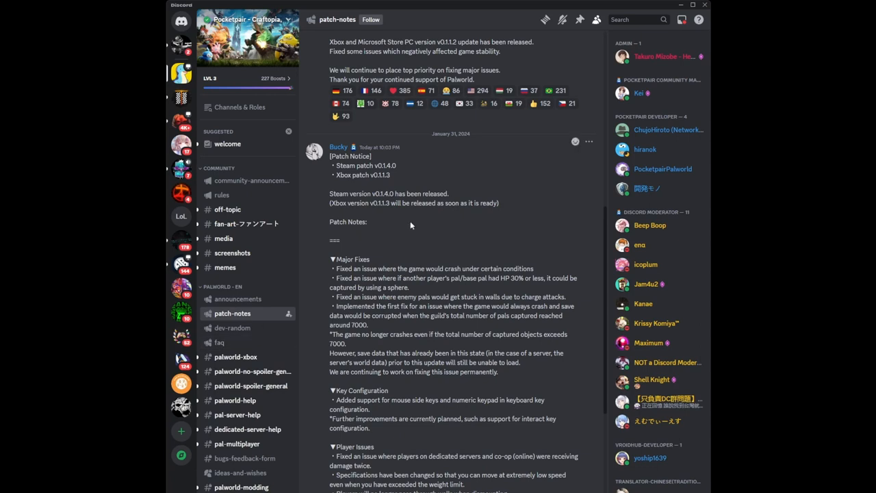
pyautogui.scroll(-3)
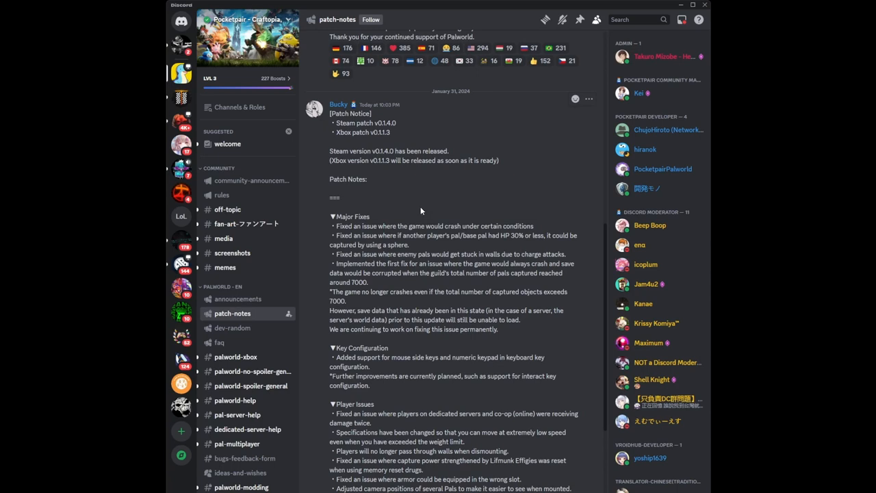
pyautogui.scroll(-3)
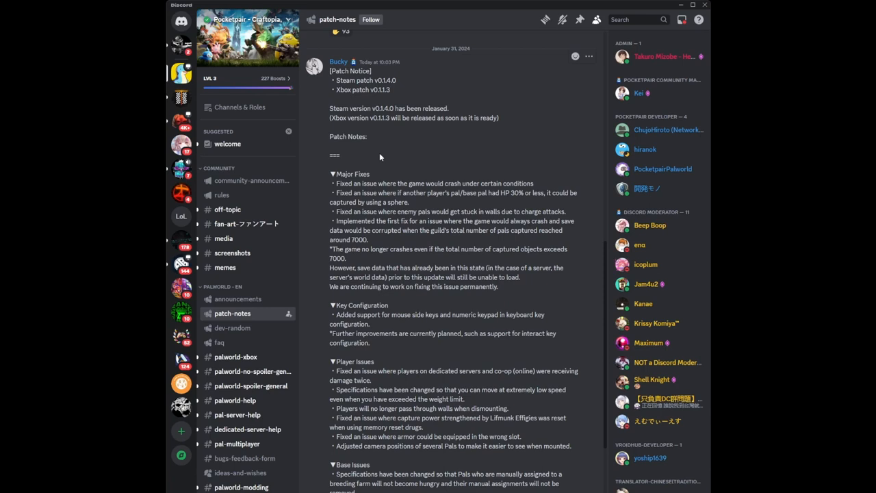
pyautogui.moveTo(396, 180)
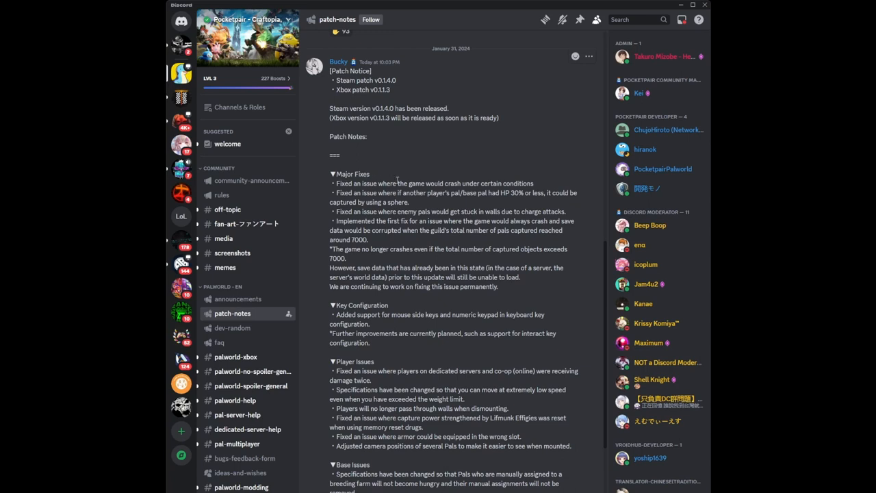
pyautogui.moveTo(542, 186)
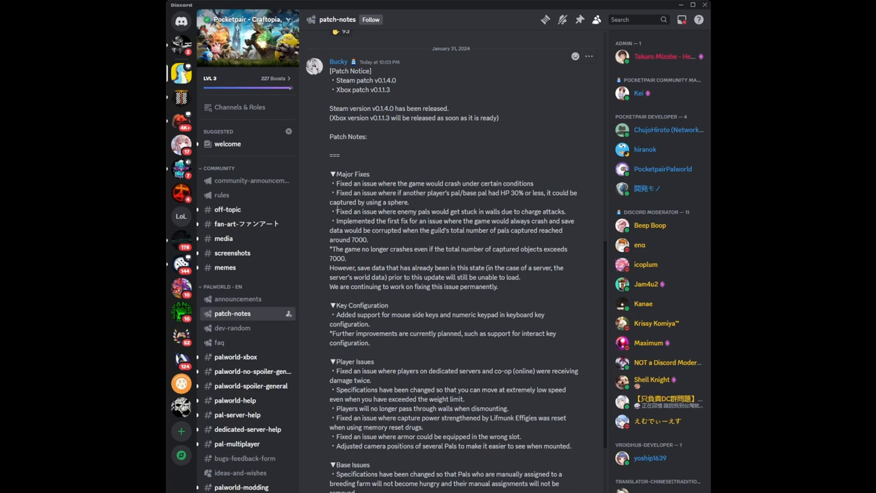
pyautogui.moveTo(329, 211)
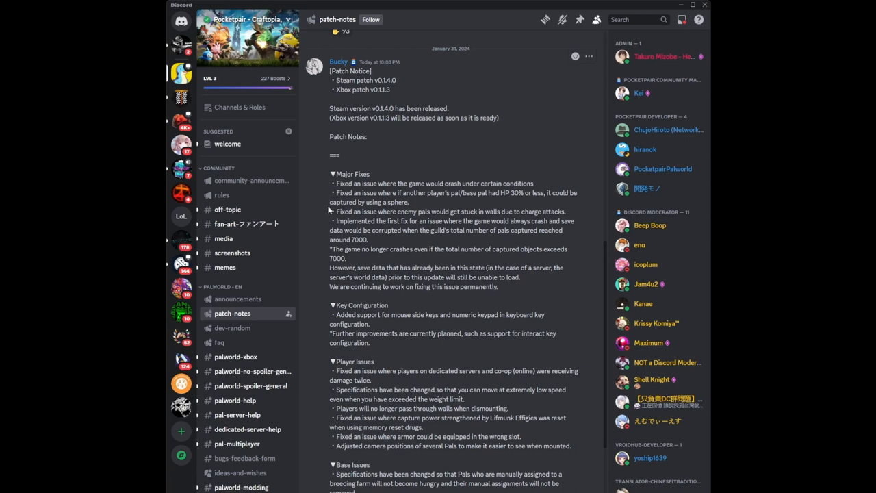
pyautogui.moveTo(332, 192)
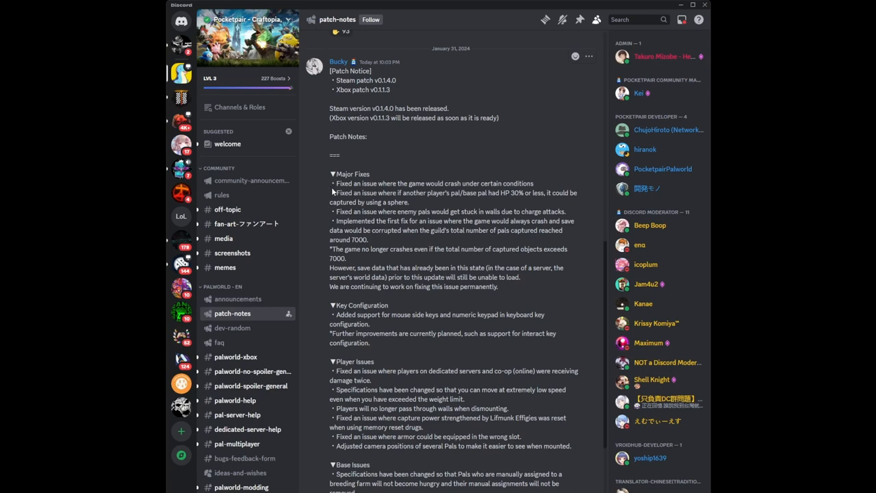
pyautogui.moveTo(527, 198)
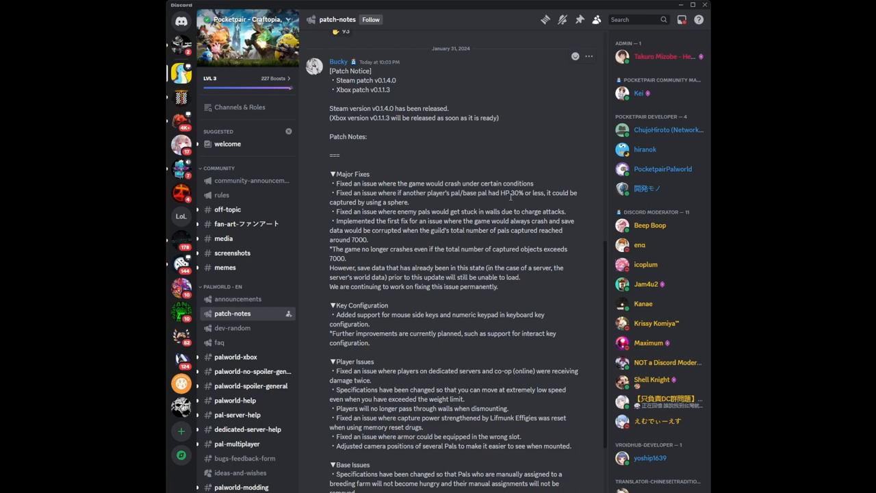
pyautogui.moveTo(516, 200)
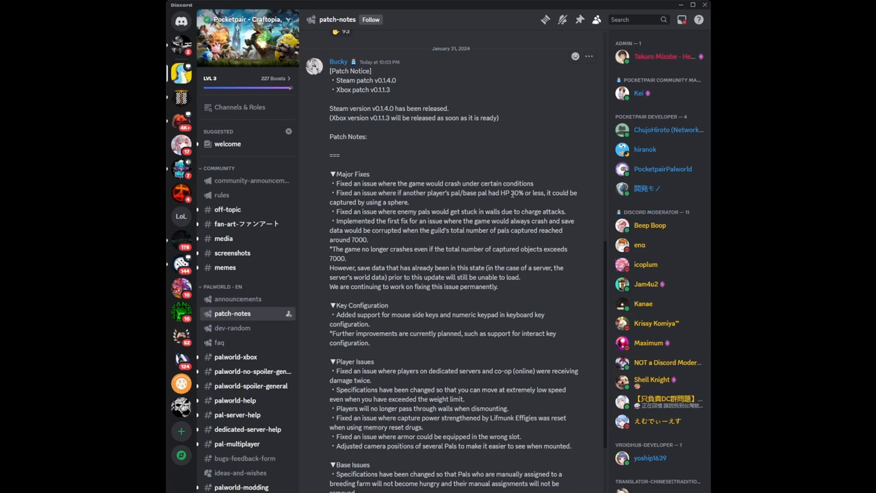
pyautogui.moveTo(413, 203)
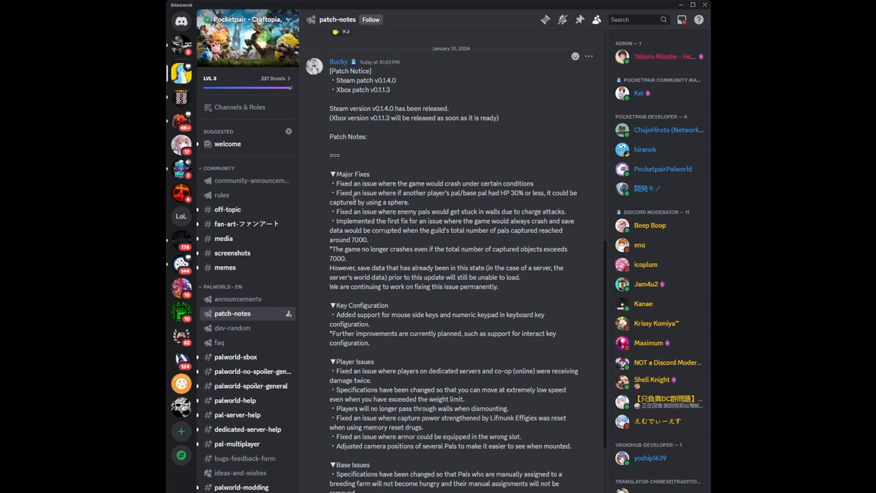
pyautogui.moveTo(329, 194)
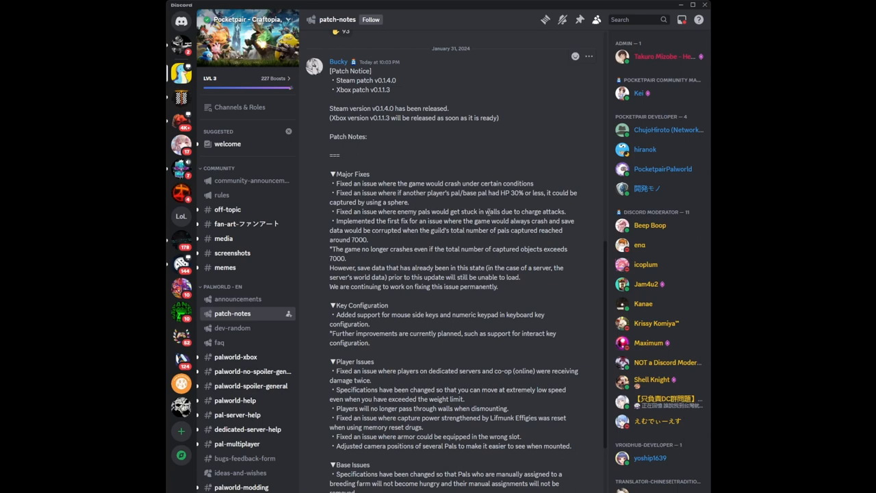
pyautogui.moveTo(568, 214)
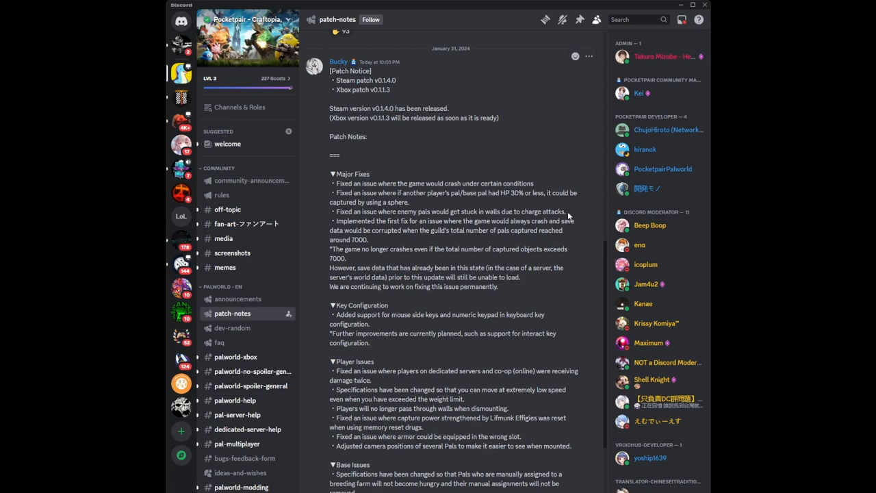
pyautogui.moveTo(563, 209)
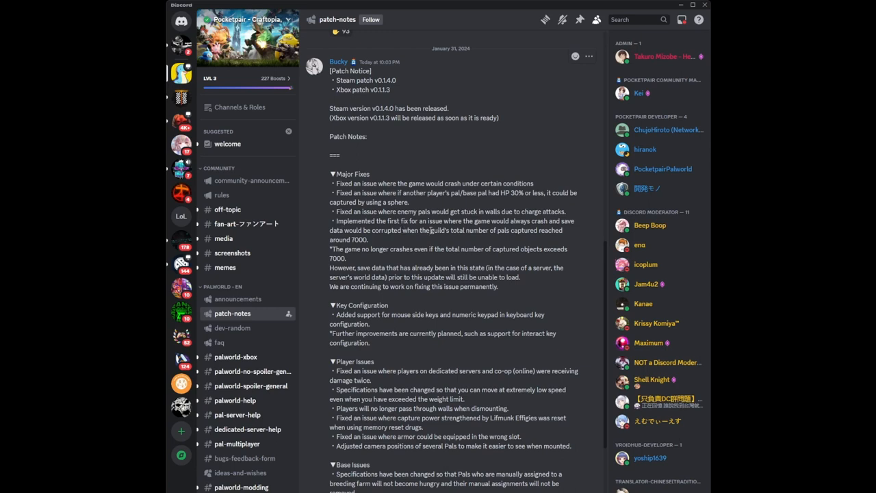
pyautogui.moveTo(377, 240)
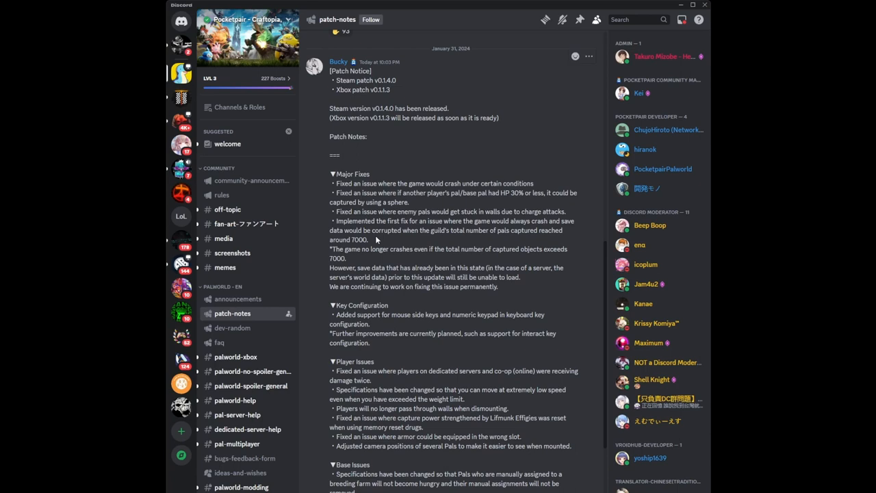
pyautogui.moveTo(365, 239)
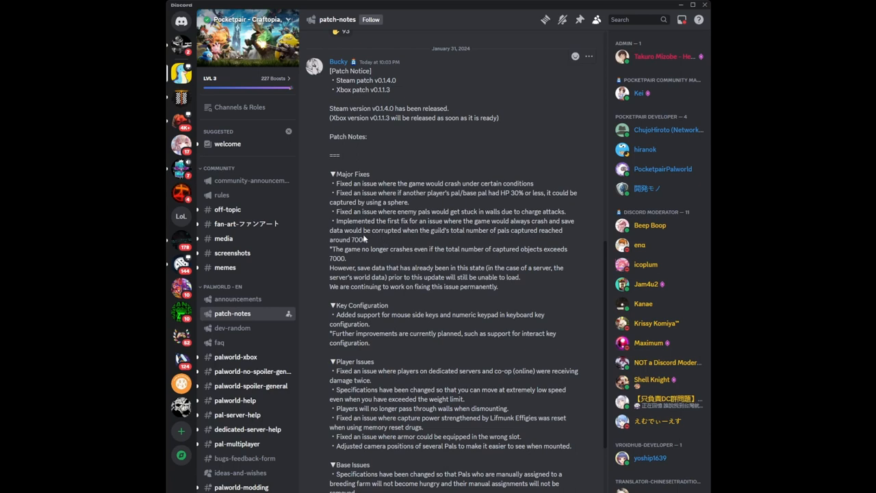
pyautogui.moveTo(380, 240)
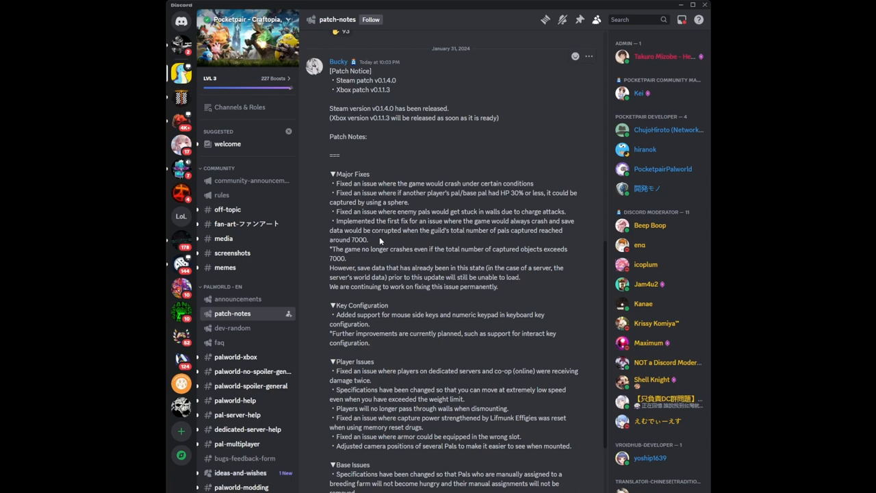
pyautogui.moveTo(377, 245)
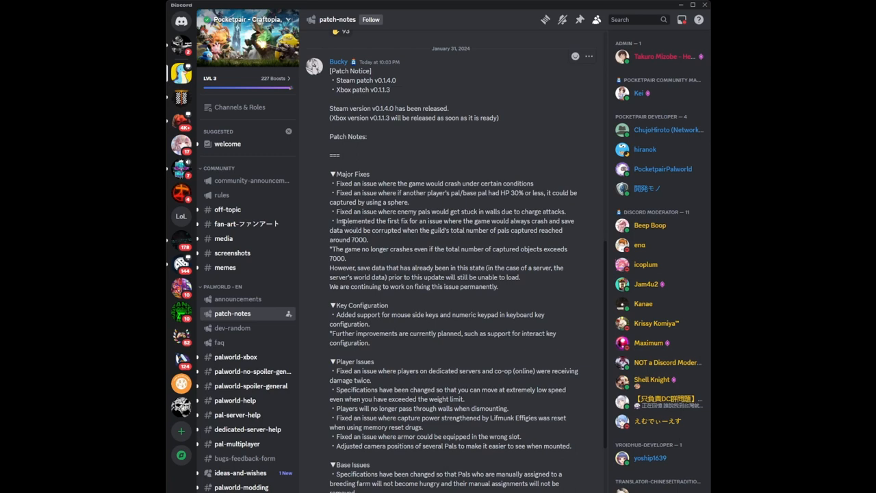
pyautogui.moveTo(328, 220)
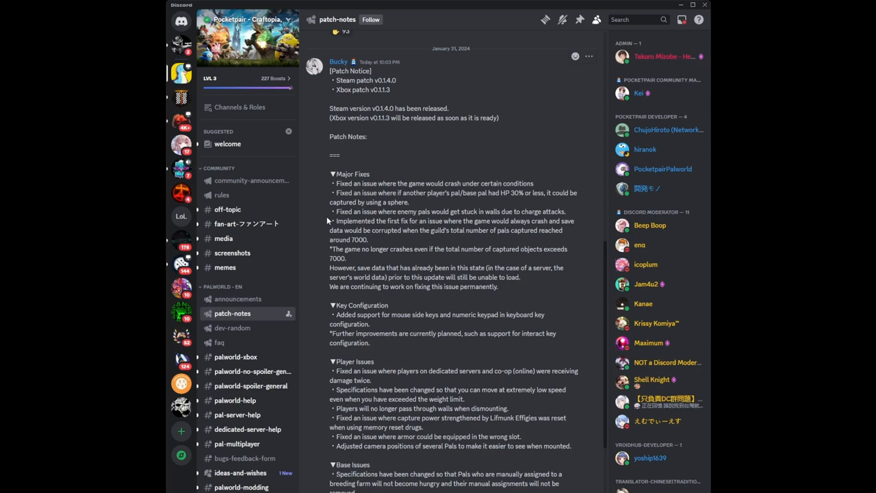
pyautogui.moveTo(333, 219)
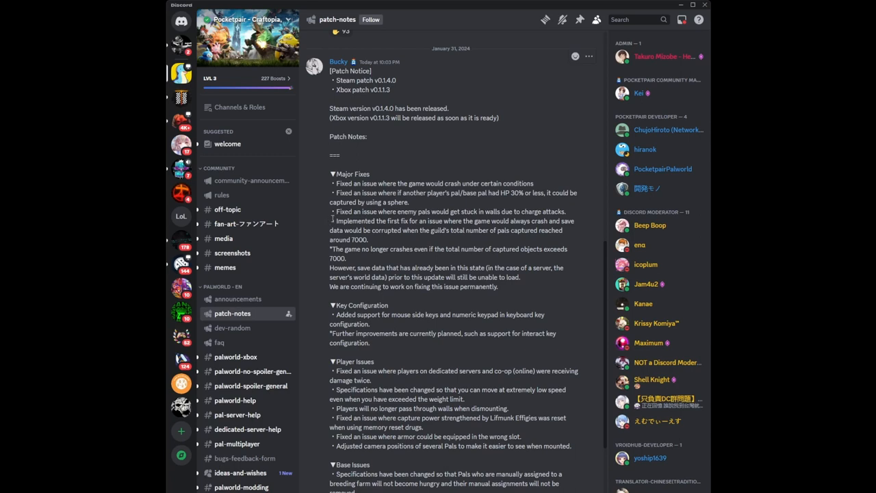
pyautogui.moveTo(349, 224)
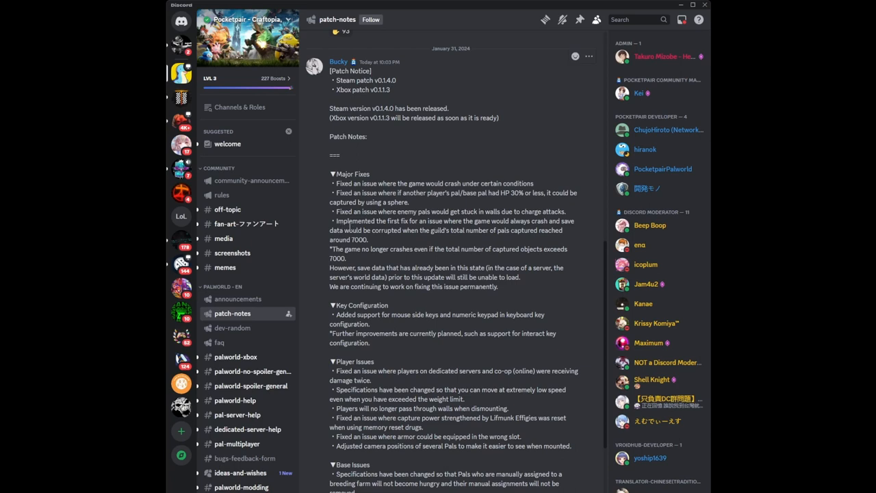
pyautogui.moveTo(386, 240)
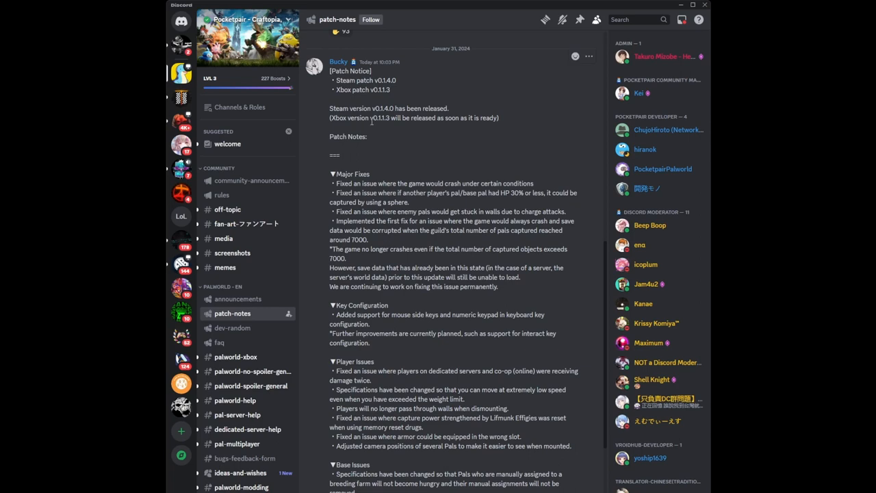
pyautogui.moveTo(469, 126)
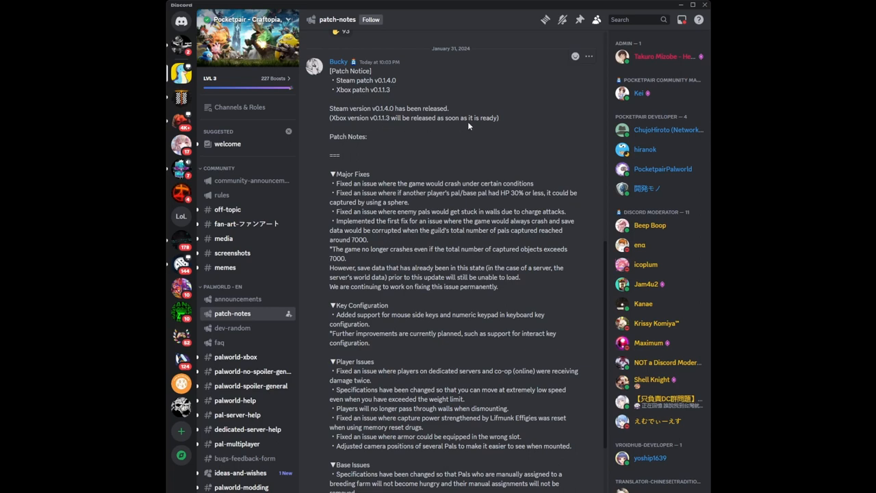
pyautogui.moveTo(470, 121)
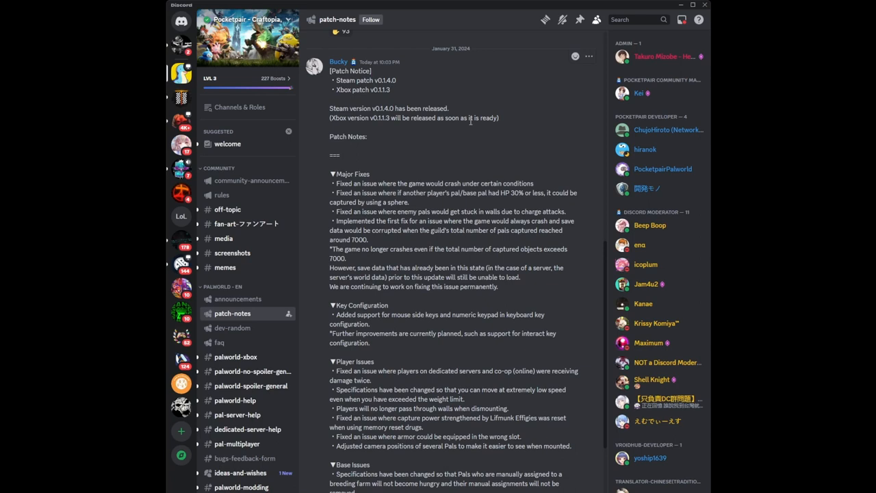
pyautogui.moveTo(368, 259)
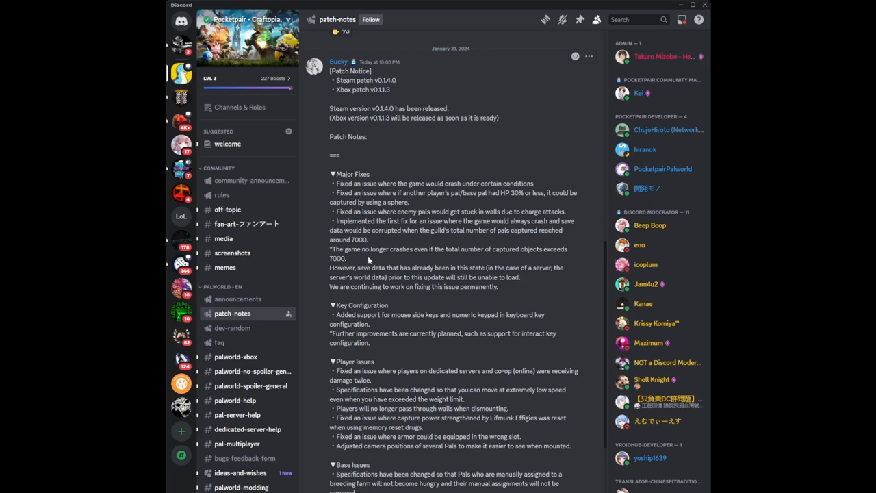
pyautogui.moveTo(369, 260)
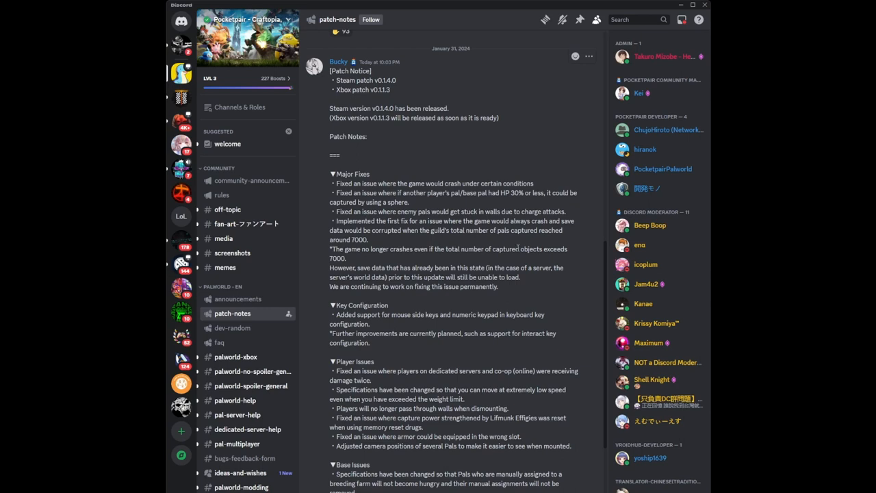
pyautogui.moveTo(368, 277)
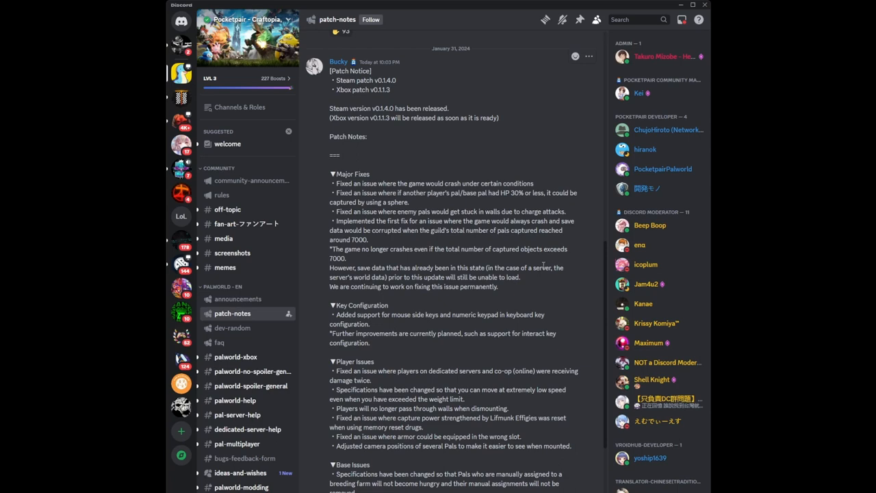
pyautogui.moveTo(349, 295)
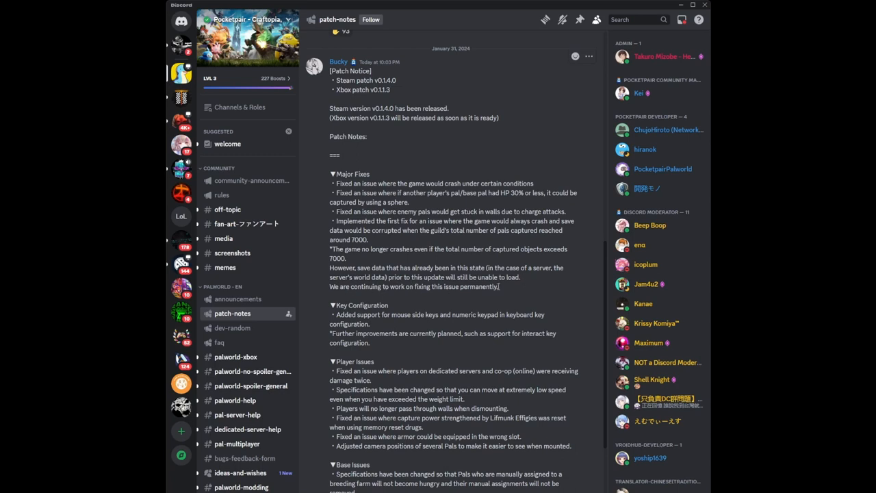
pyautogui.moveTo(507, 288)
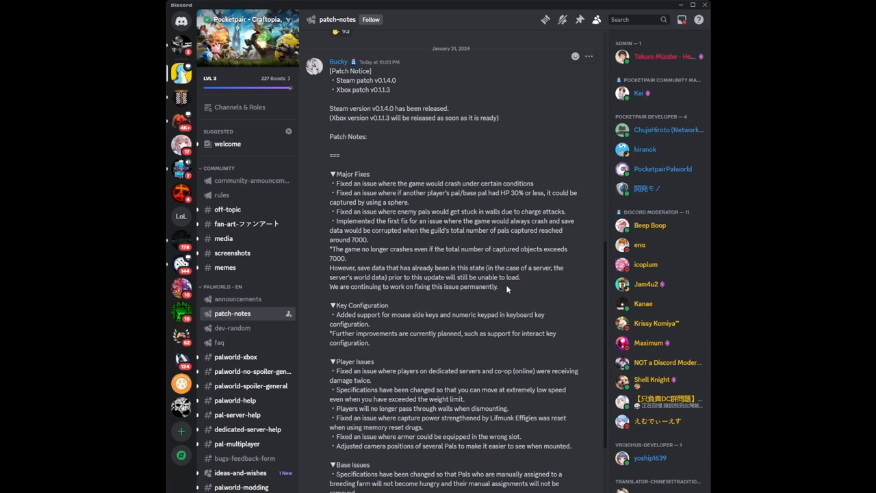
pyautogui.moveTo(322, 308)
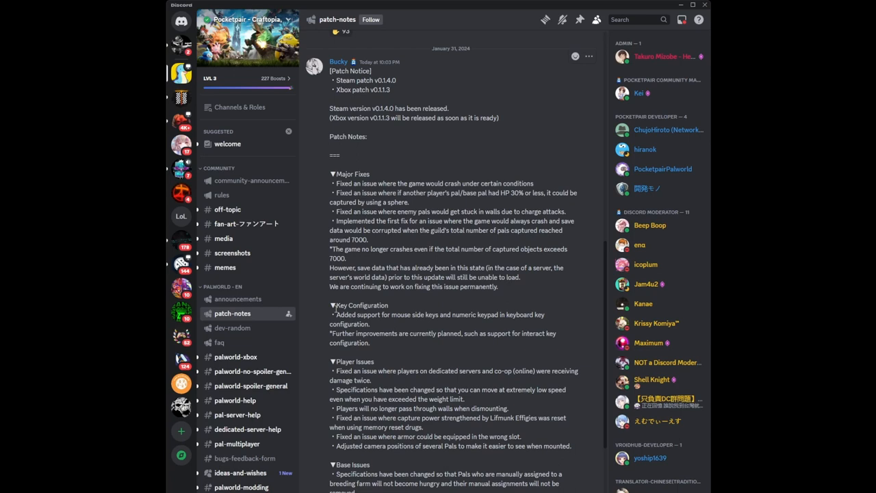
pyautogui.moveTo(380, 317)
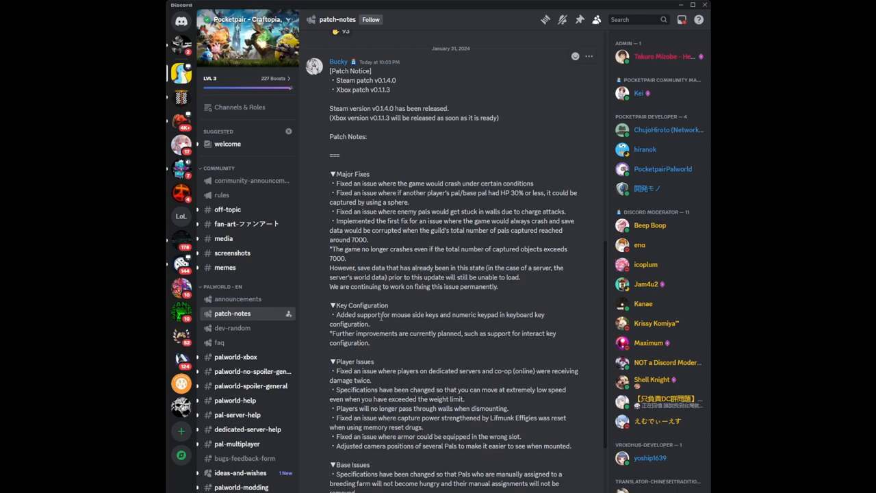
pyautogui.moveTo(441, 317)
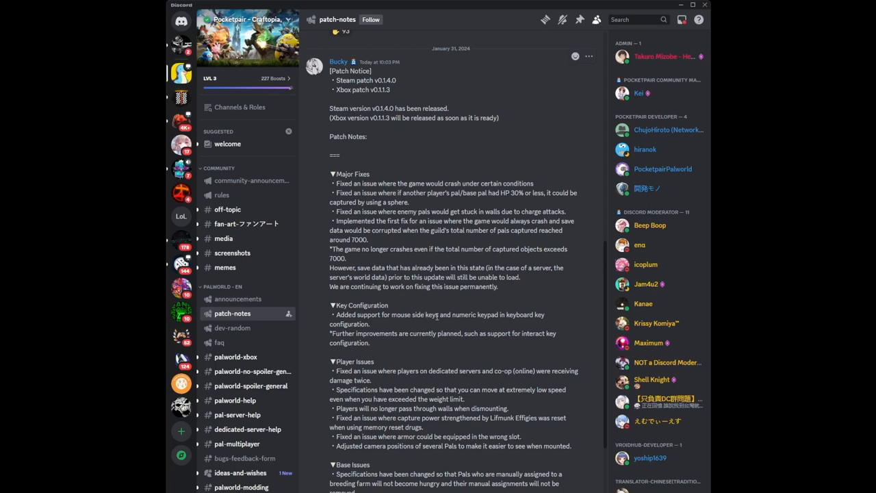
pyautogui.moveTo(388, 329)
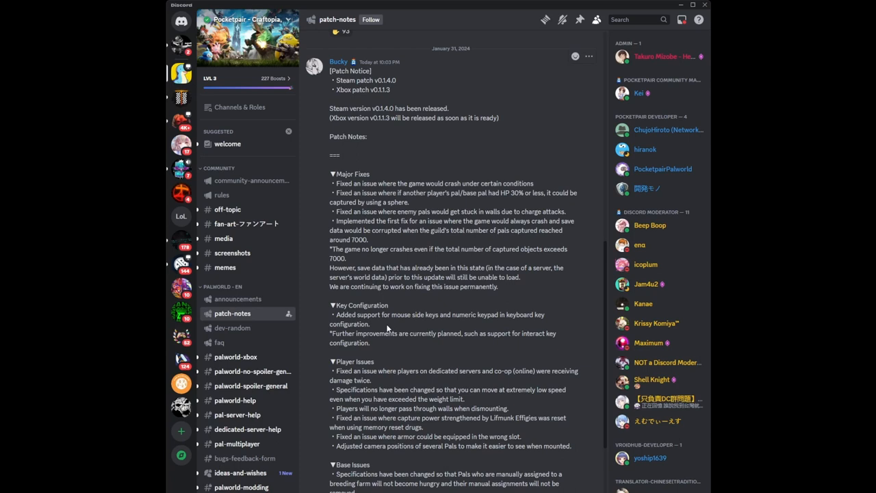
pyautogui.moveTo(396, 326)
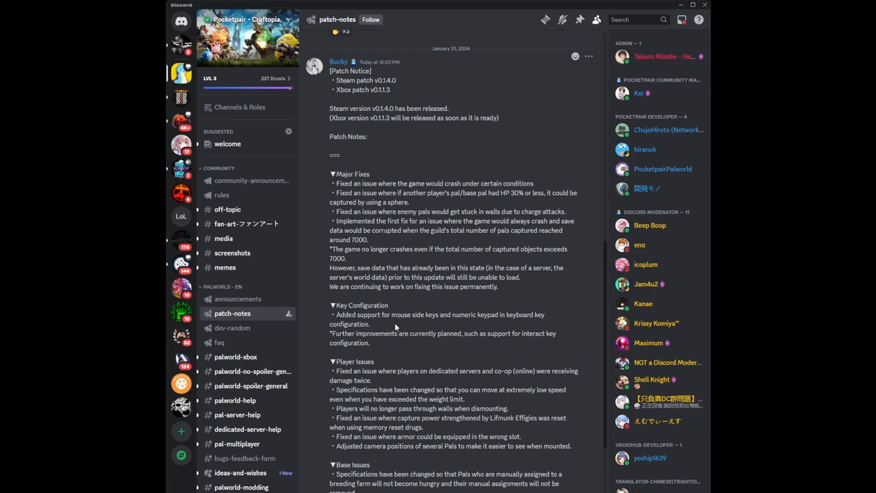
pyautogui.moveTo(410, 295)
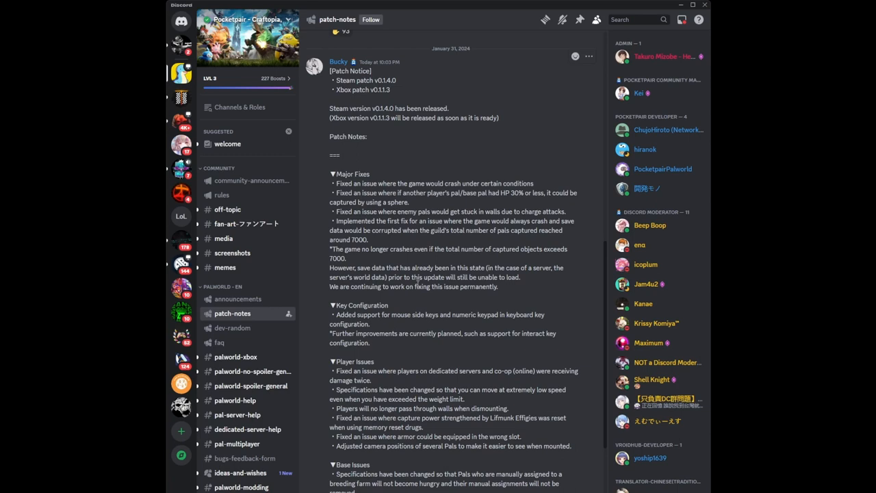
pyautogui.moveTo(415, 299)
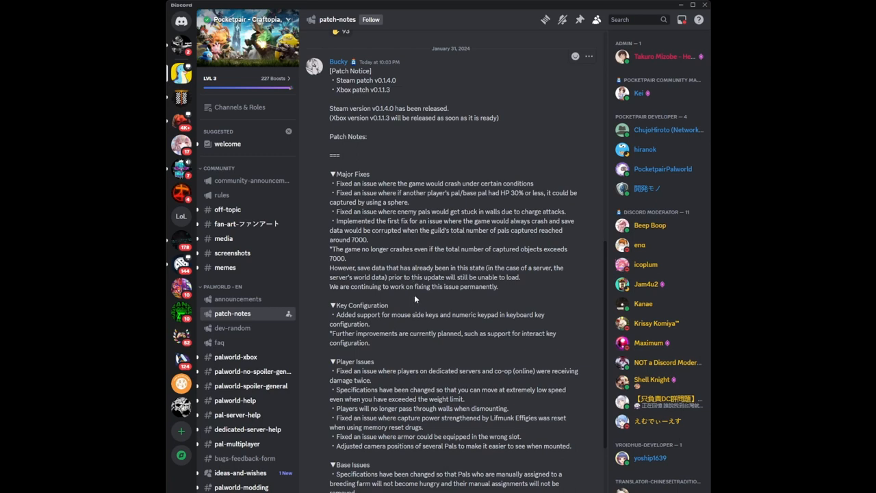
pyautogui.moveTo(367, 324)
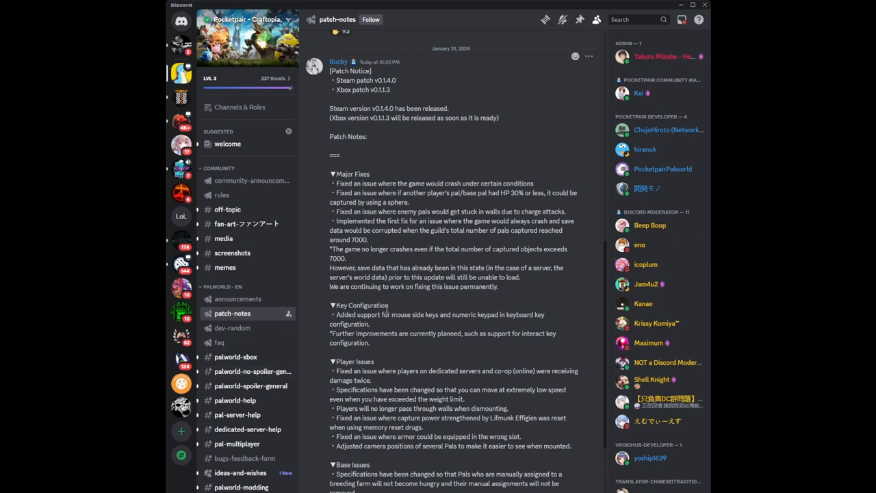
pyautogui.moveTo(438, 385)
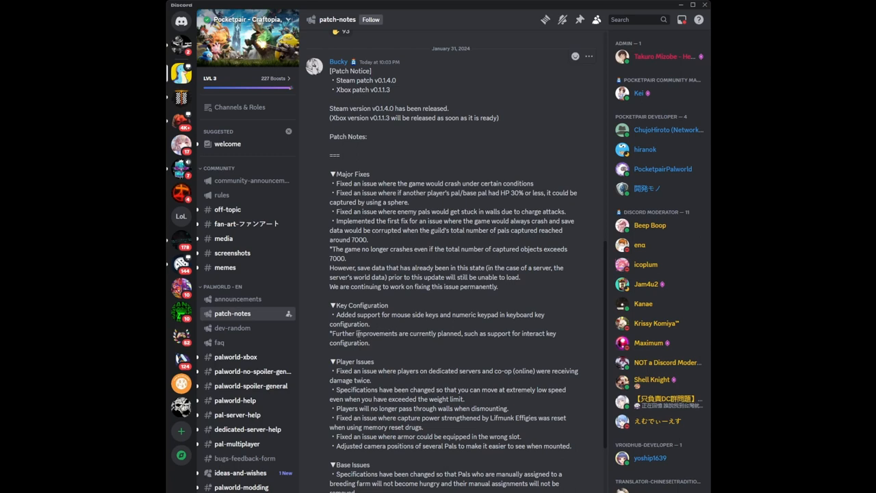
pyautogui.moveTo(386, 345)
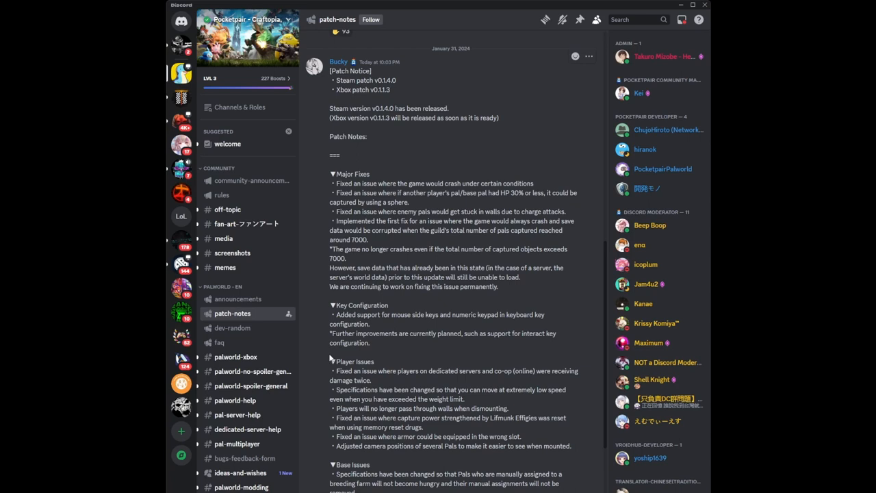
pyautogui.scroll(-3)
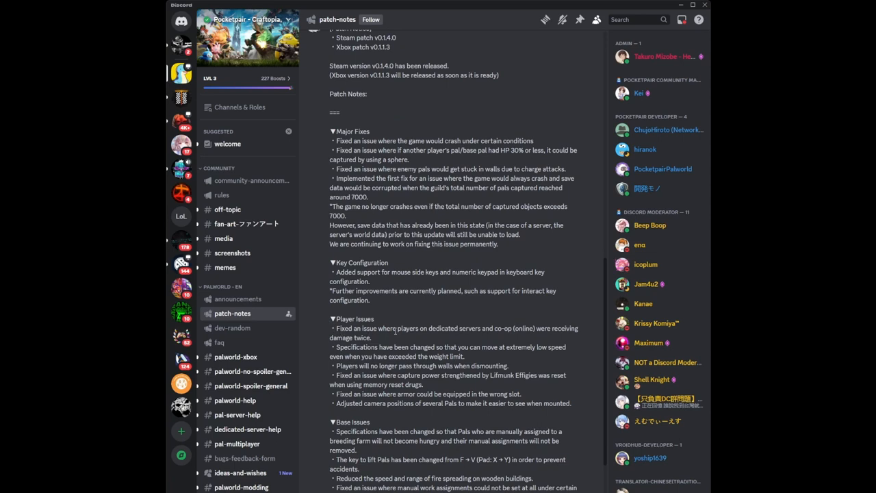
pyautogui.moveTo(474, 334)
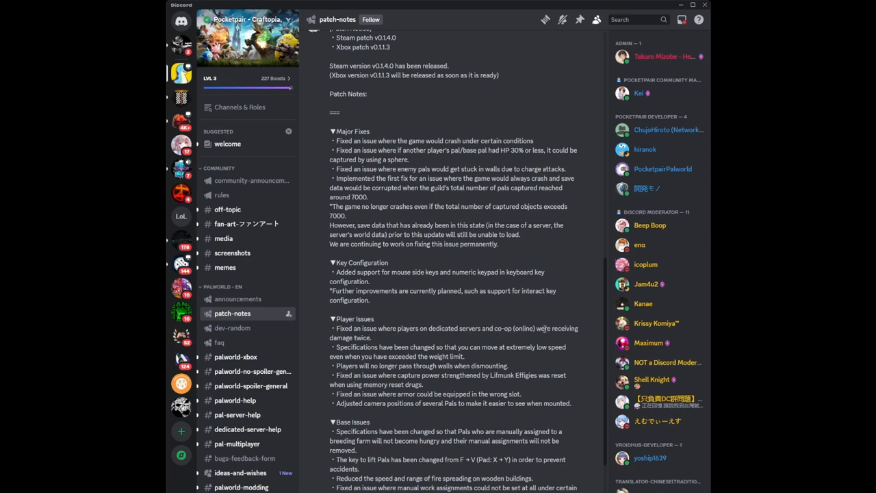
pyautogui.moveTo(390, 340)
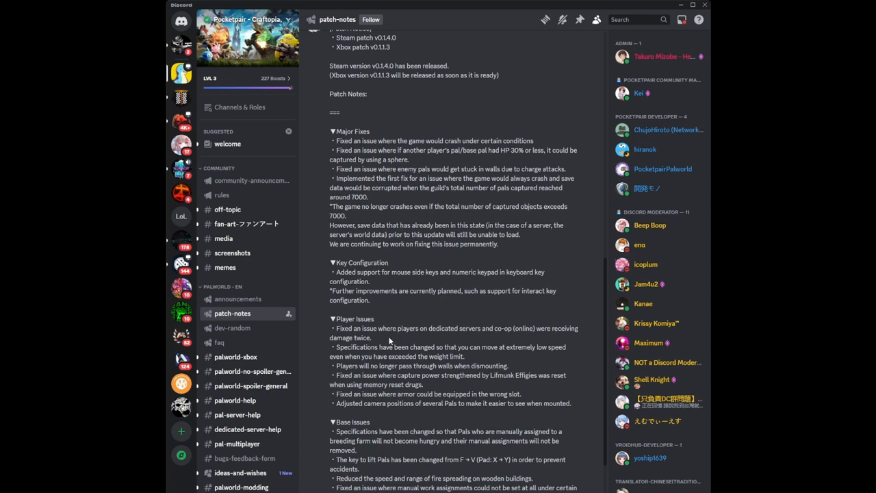
pyautogui.moveTo(391, 337)
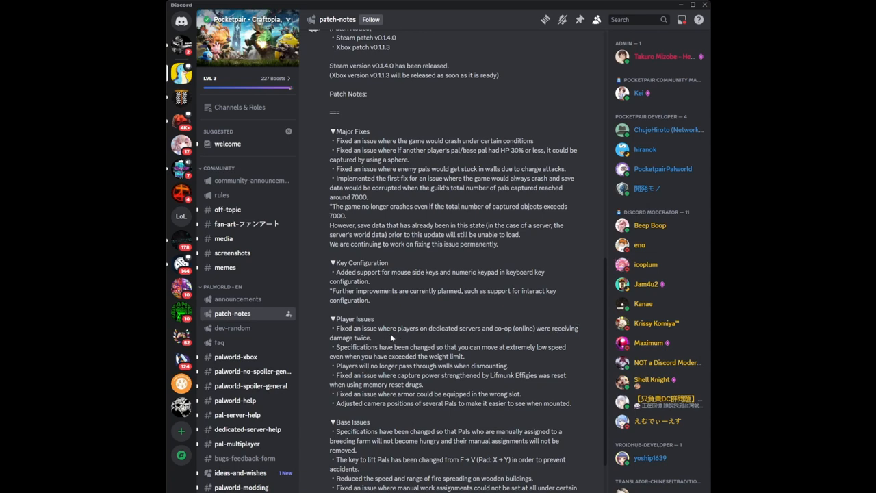
pyautogui.moveTo(379, 328)
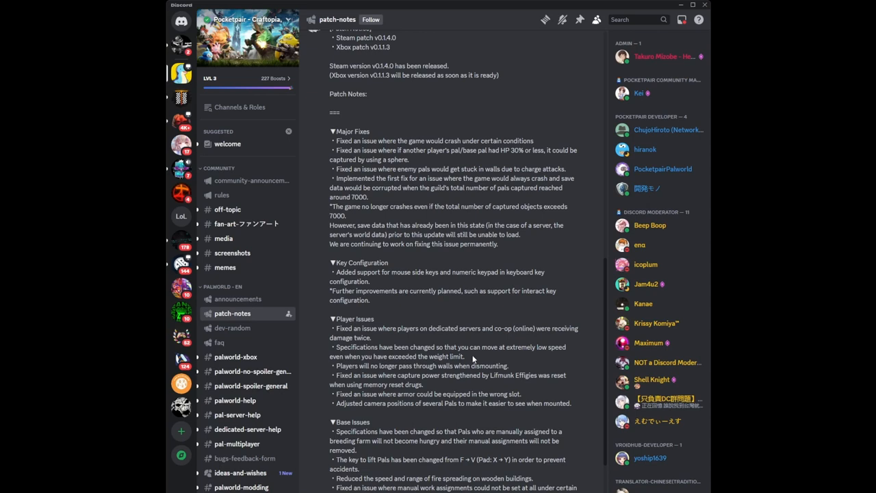
pyautogui.moveTo(472, 356)
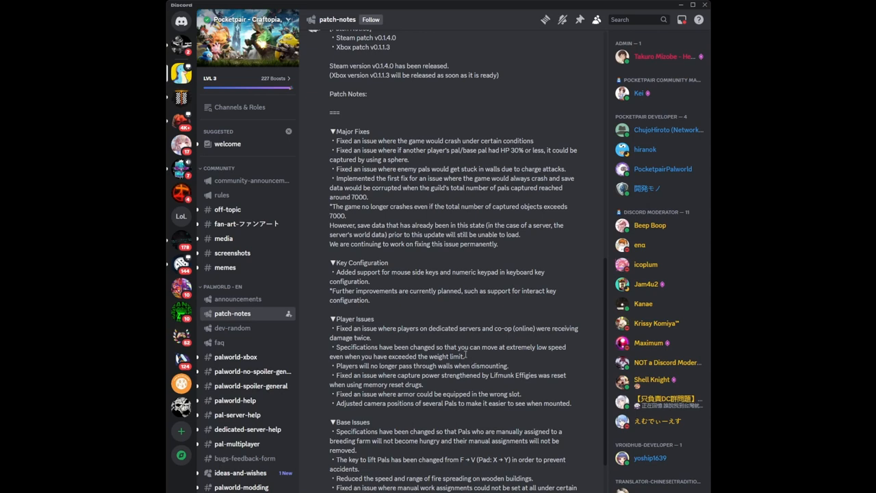
pyautogui.moveTo(469, 358)
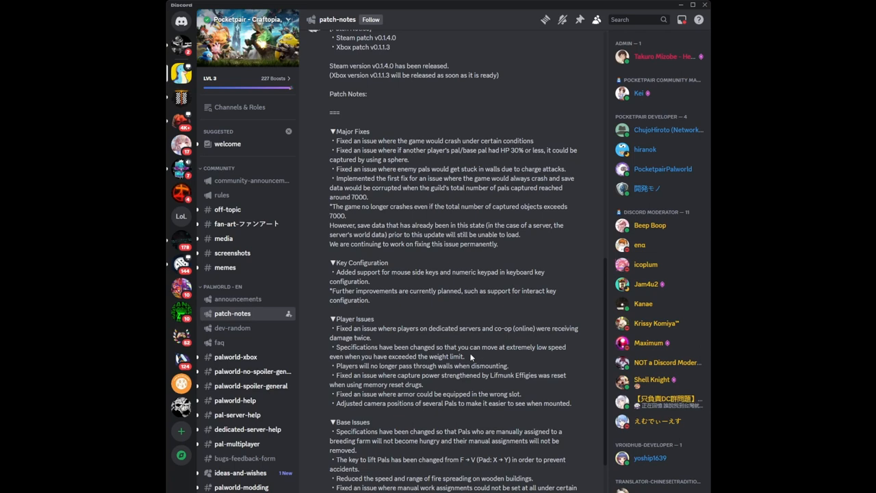
pyautogui.moveTo(460, 356)
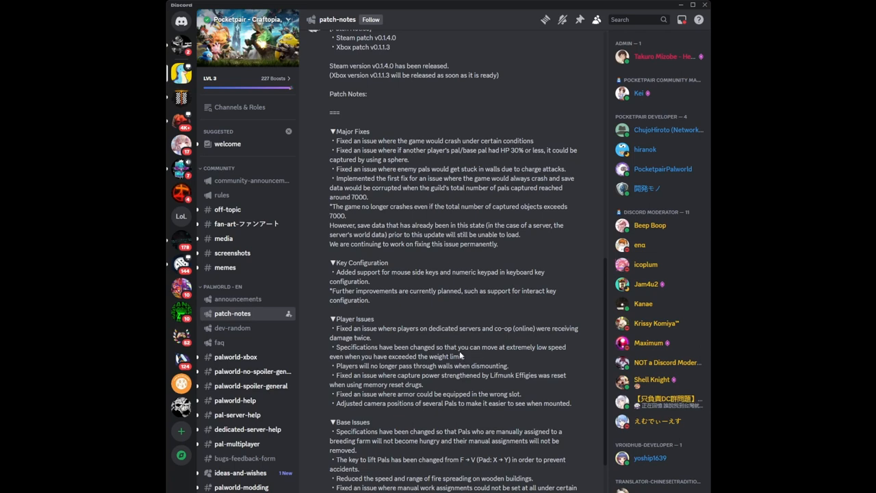
pyautogui.moveTo(474, 364)
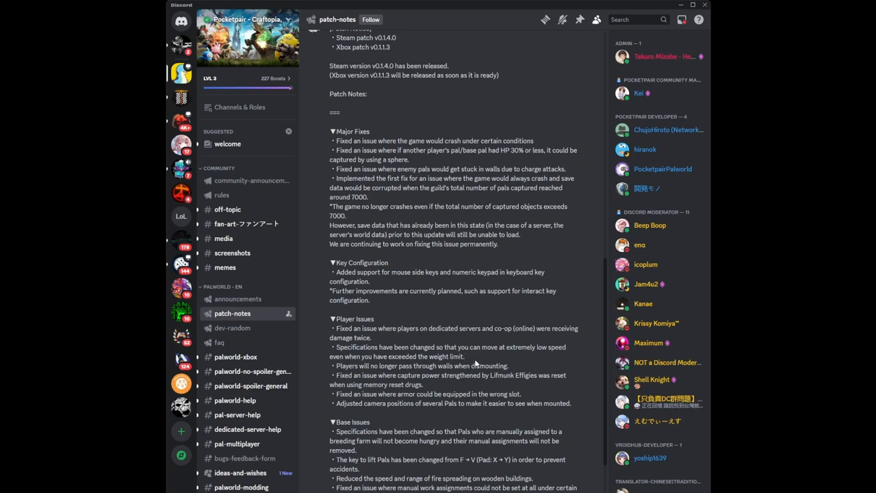
pyautogui.moveTo(468, 357)
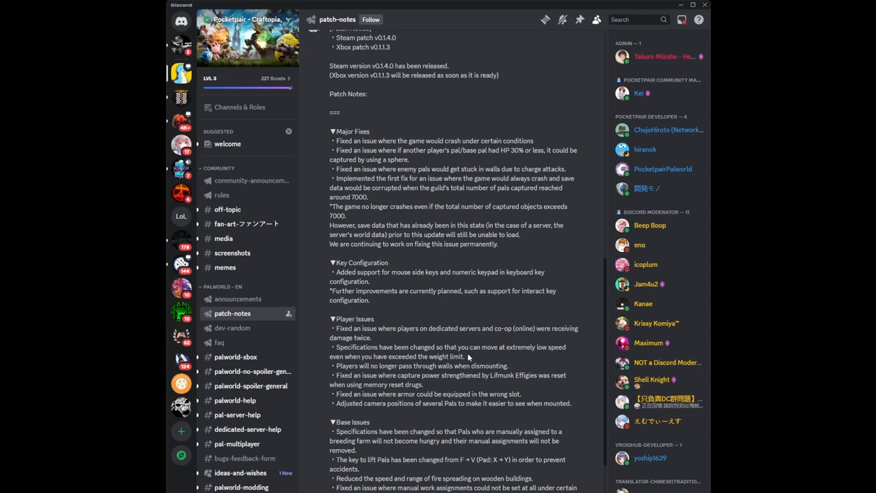
pyautogui.moveTo(474, 348)
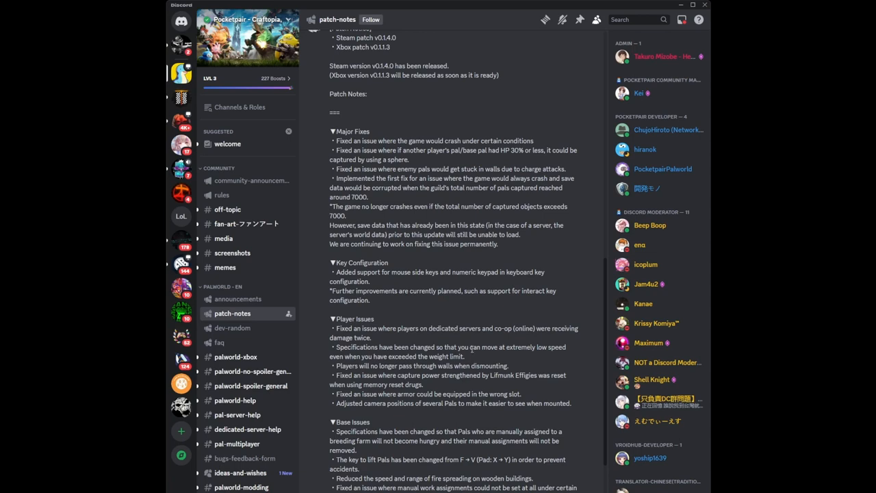
pyautogui.moveTo(478, 358)
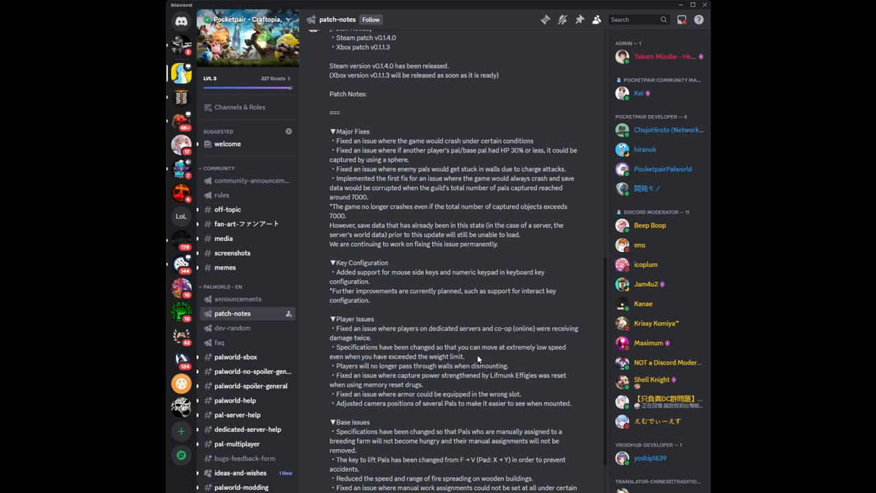
pyautogui.moveTo(477, 359)
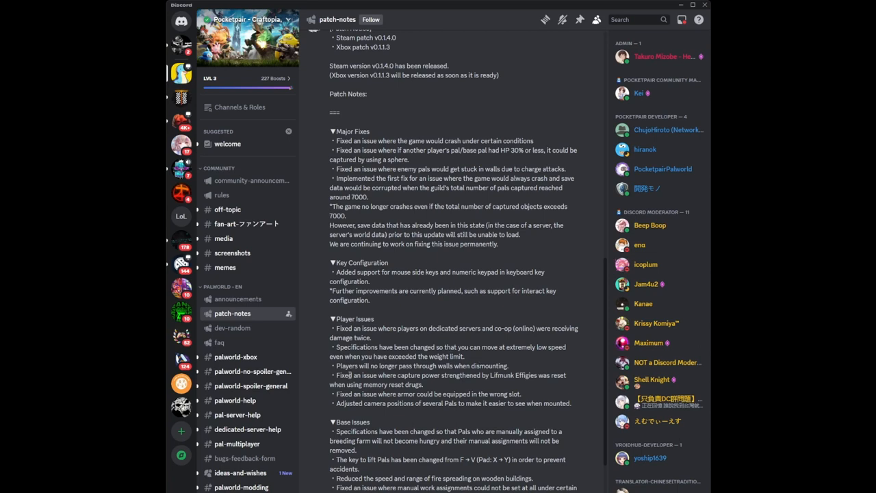
pyautogui.moveTo(325, 373)
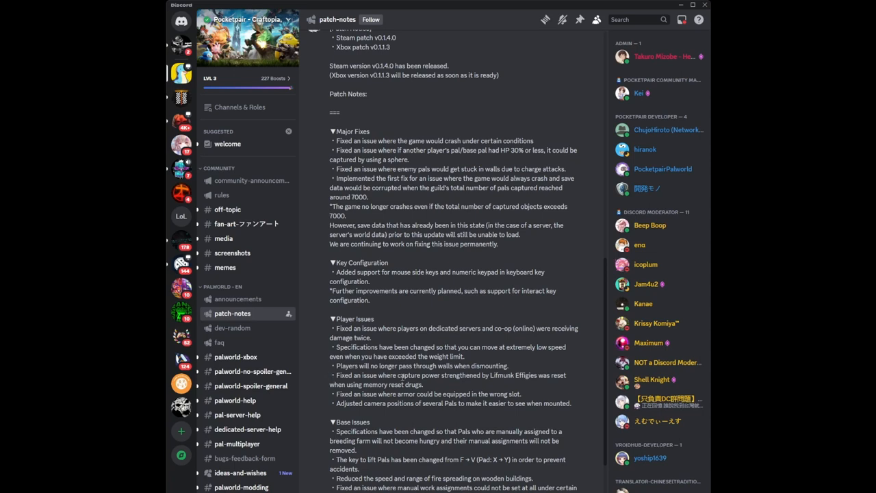
pyautogui.moveTo(569, 378)
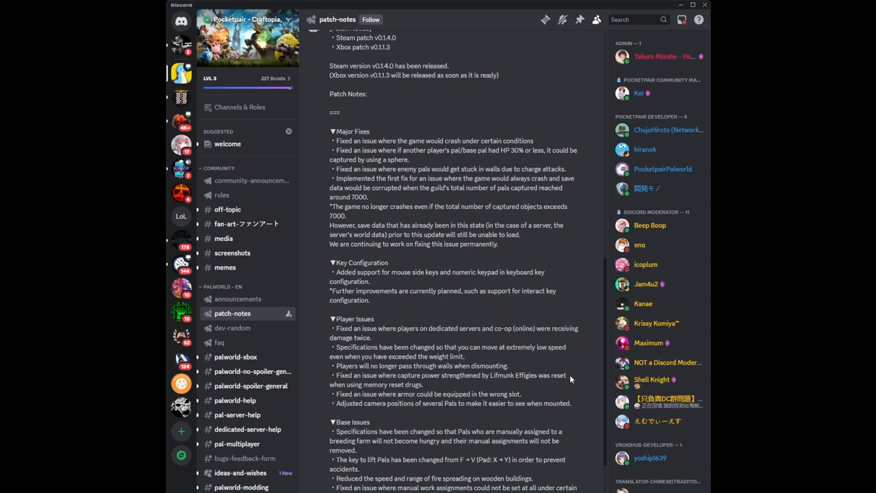
pyautogui.moveTo(437, 390)
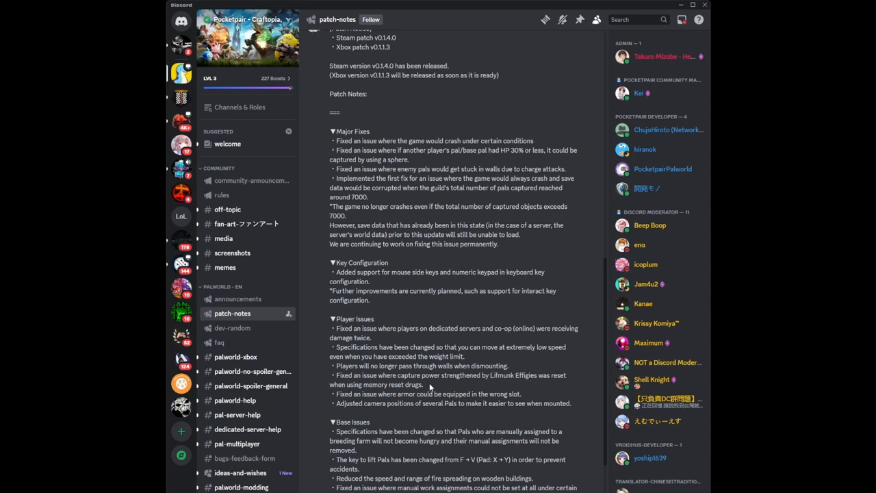
pyautogui.moveTo(329, 384)
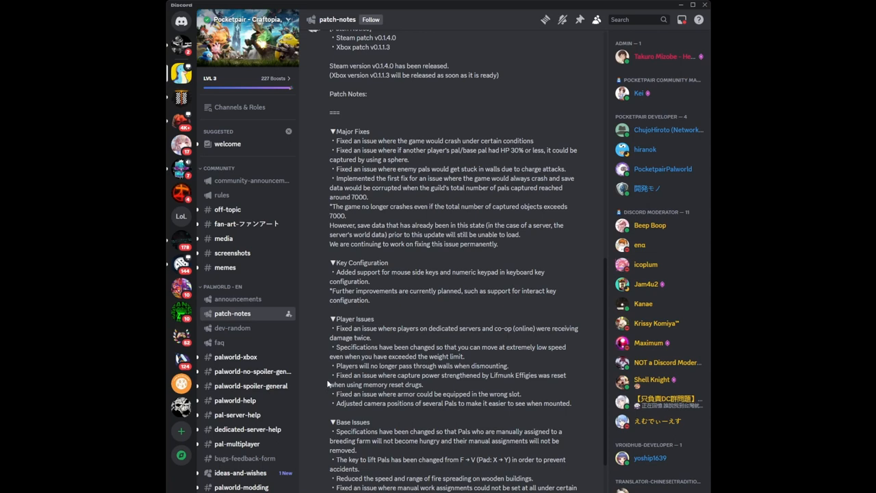
pyautogui.moveTo(326, 380)
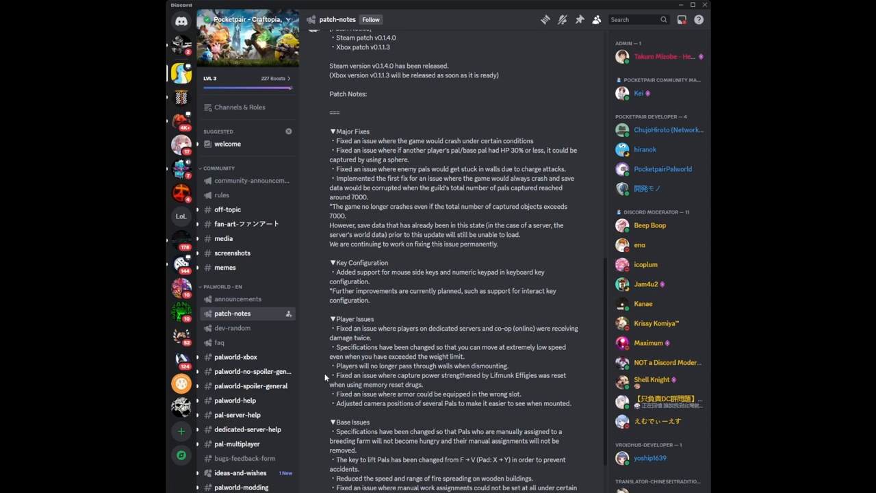
pyautogui.moveTo(320, 377)
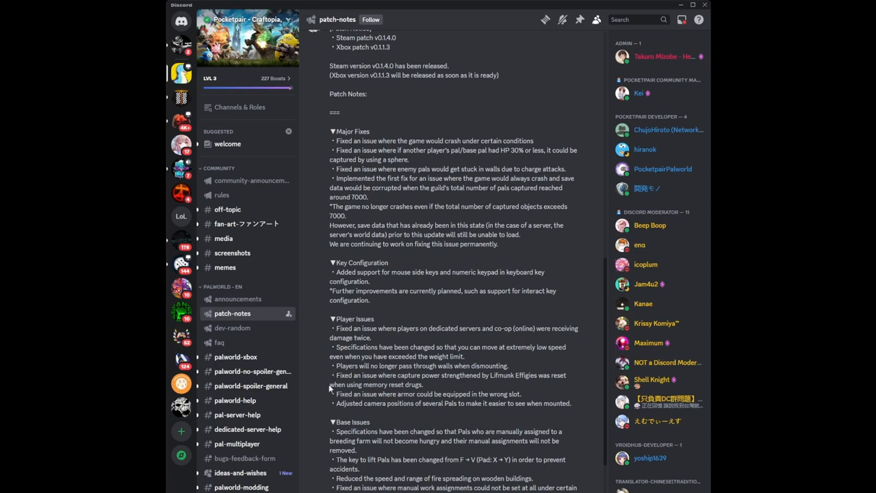
pyautogui.moveTo(328, 380)
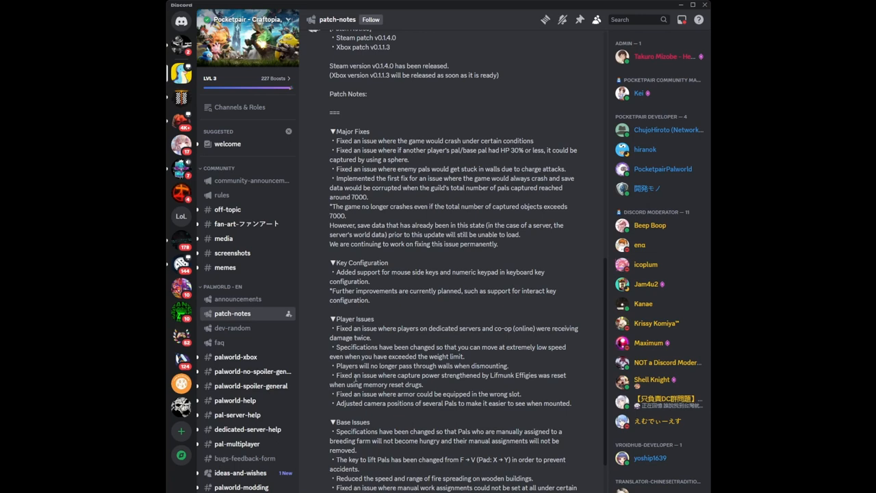
pyautogui.moveTo(461, 387)
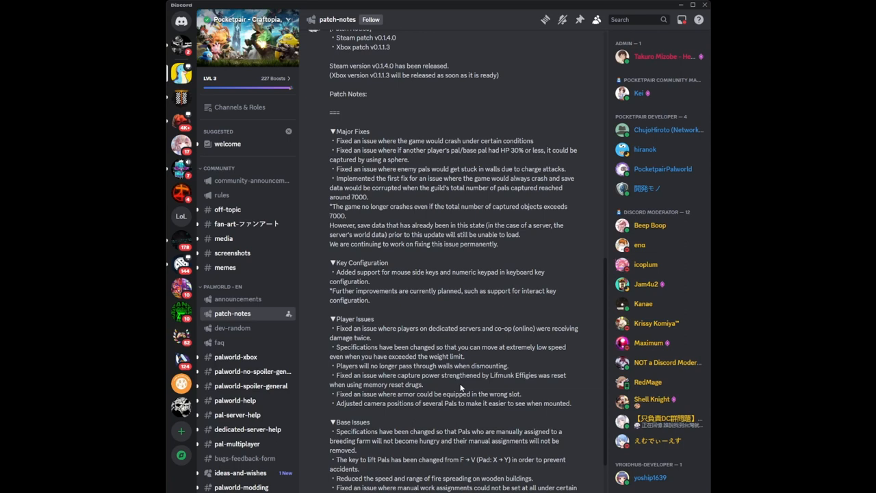
pyautogui.moveTo(435, 394)
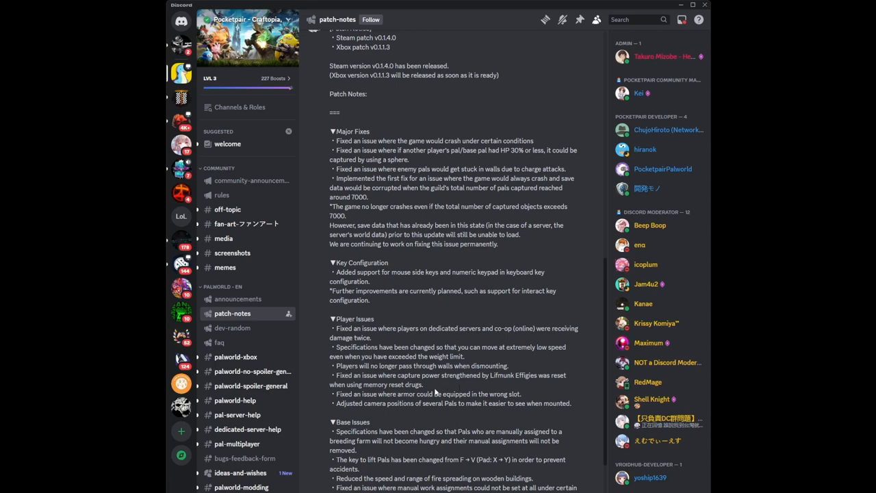
pyautogui.moveTo(436, 389)
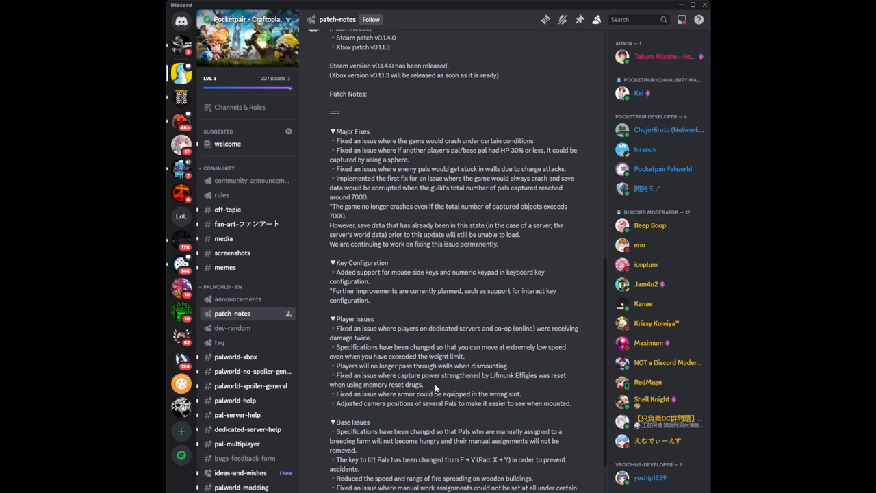
pyautogui.moveTo(420, 384)
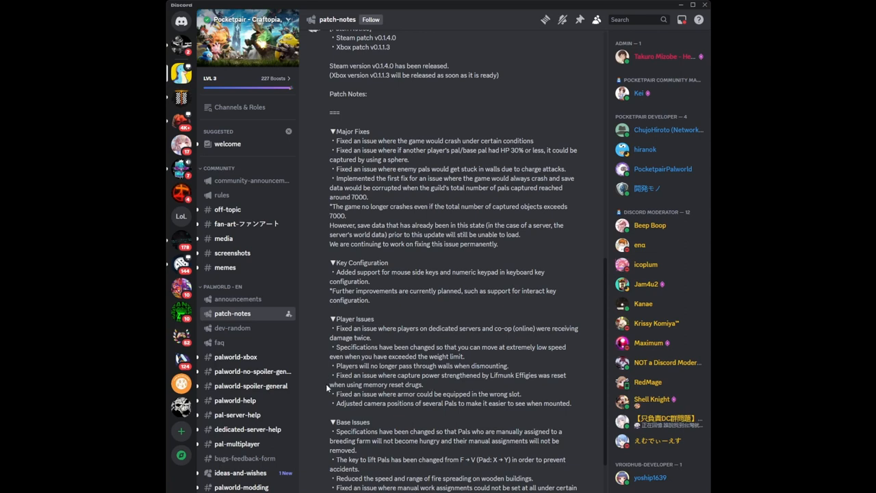
pyautogui.moveTo(430, 387)
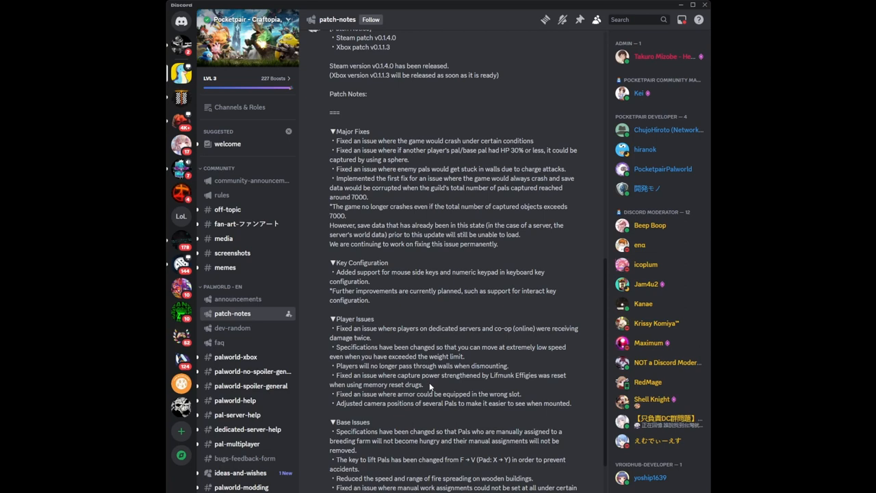
pyautogui.moveTo(445, 394)
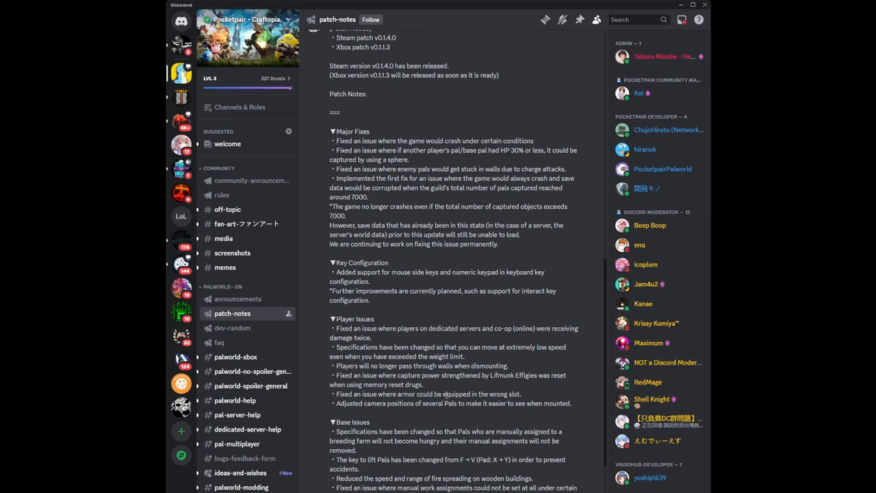
pyautogui.moveTo(526, 397)
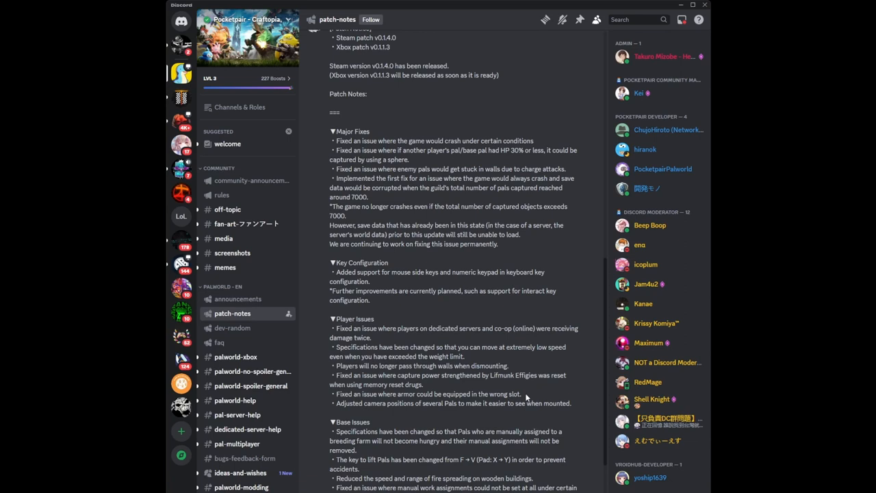
pyautogui.moveTo(525, 395)
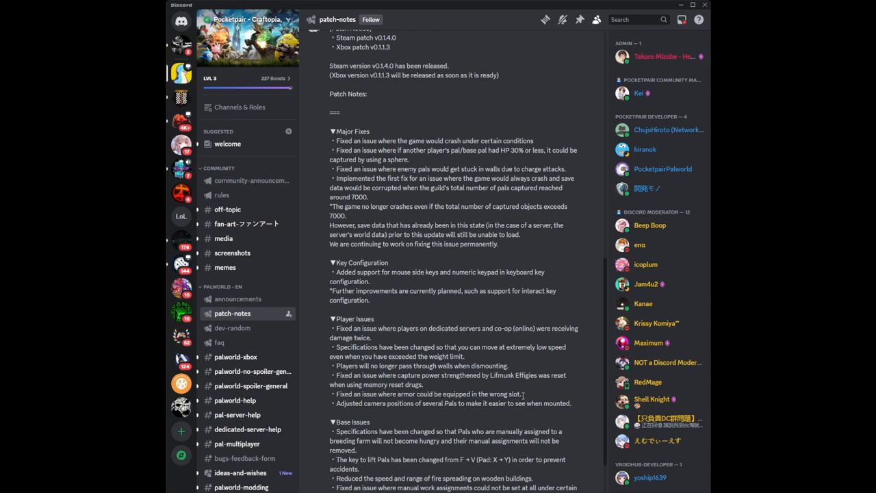
pyautogui.moveTo(524, 398)
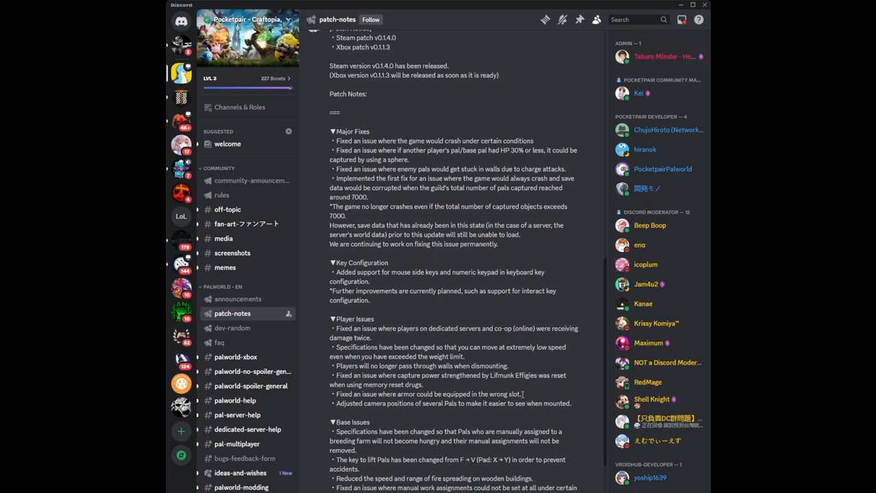
pyautogui.moveTo(525, 398)
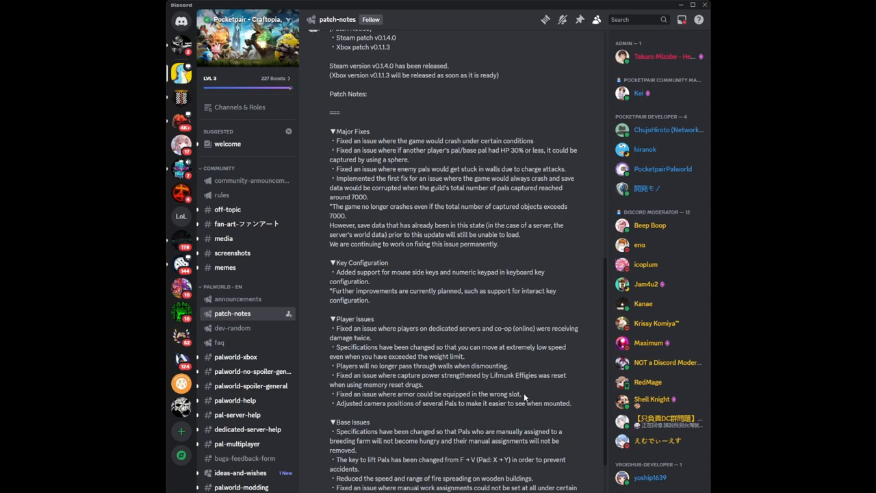
pyautogui.moveTo(522, 395)
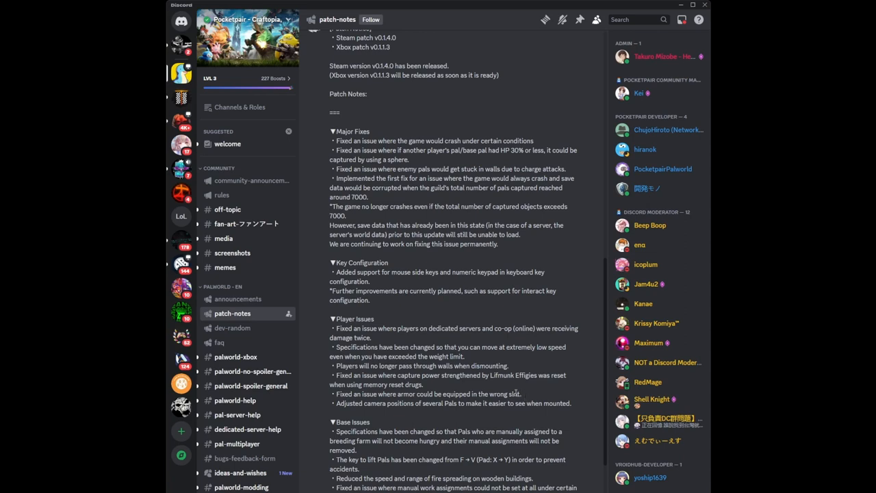
pyautogui.moveTo(527, 397)
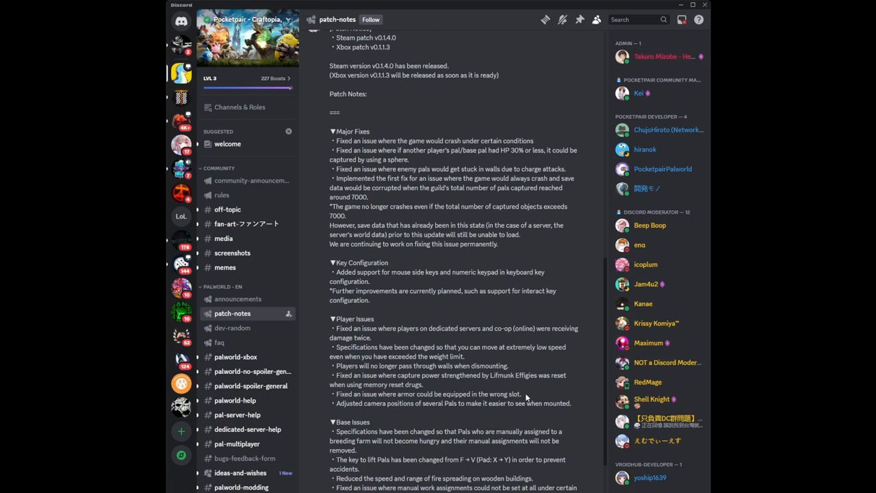
pyautogui.moveTo(525, 396)
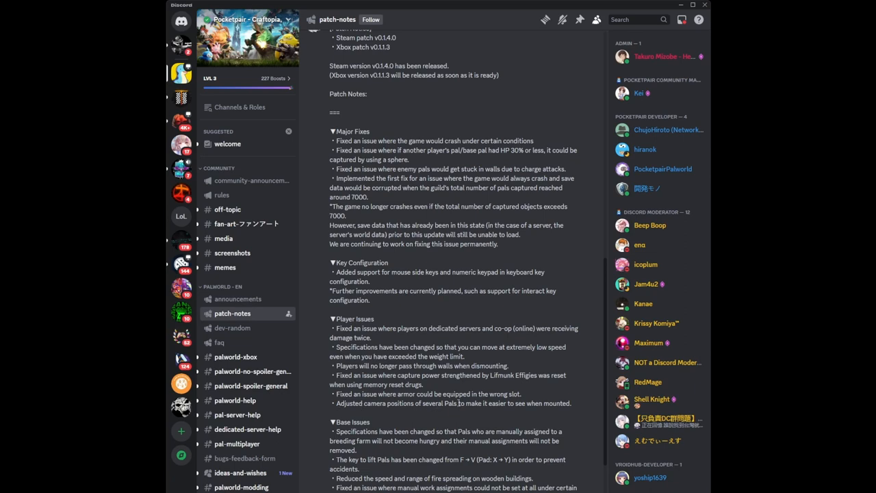
pyautogui.moveTo(574, 406)
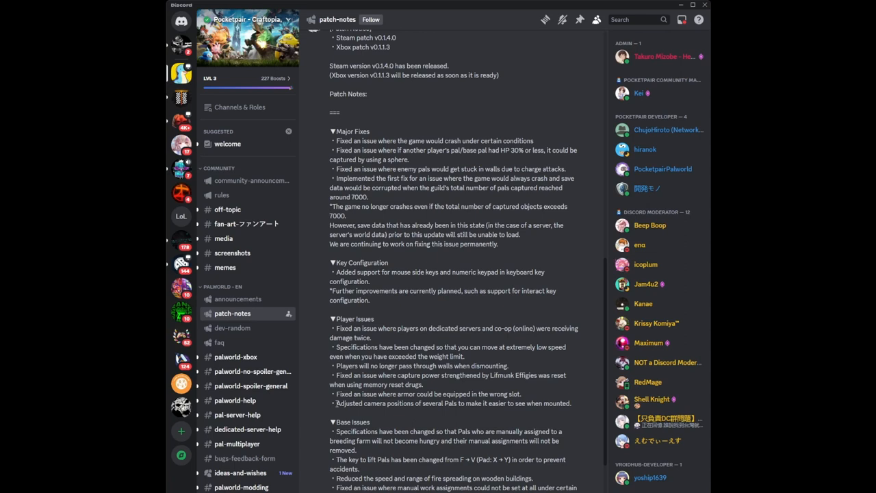
pyautogui.moveTo(475, 423)
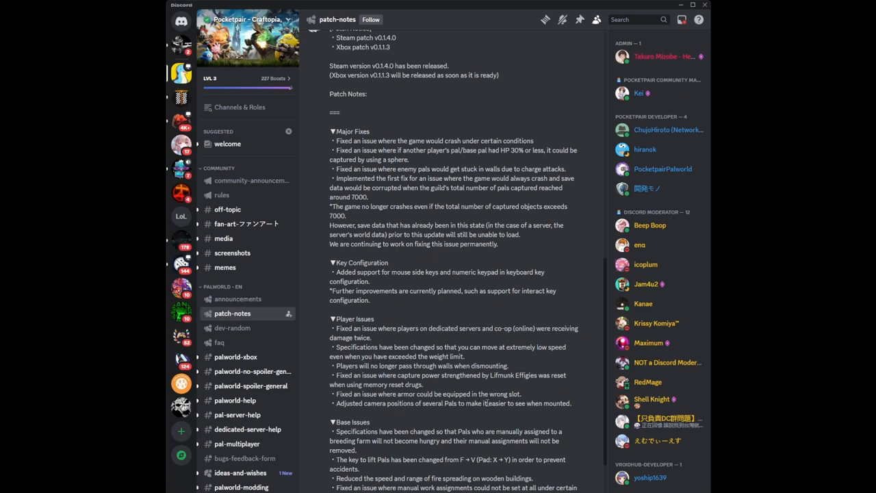
pyautogui.moveTo(311, 407)
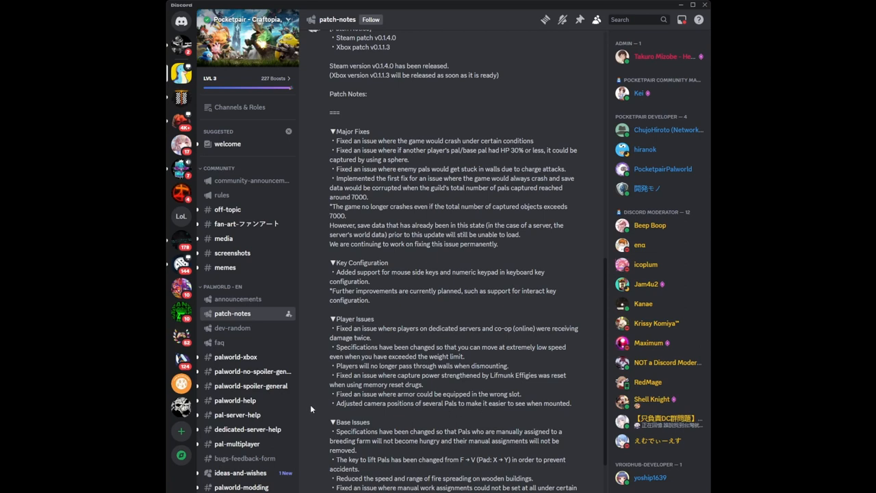
pyautogui.scroll(-3)
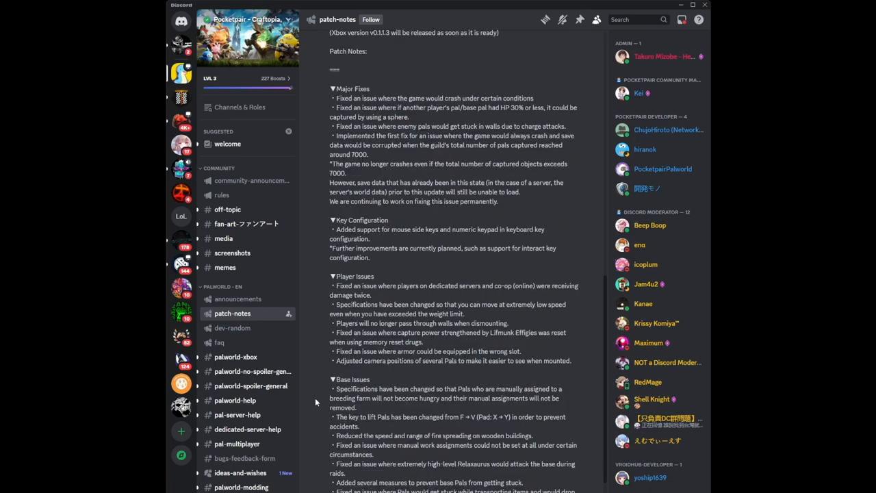
pyautogui.moveTo(331, 379)
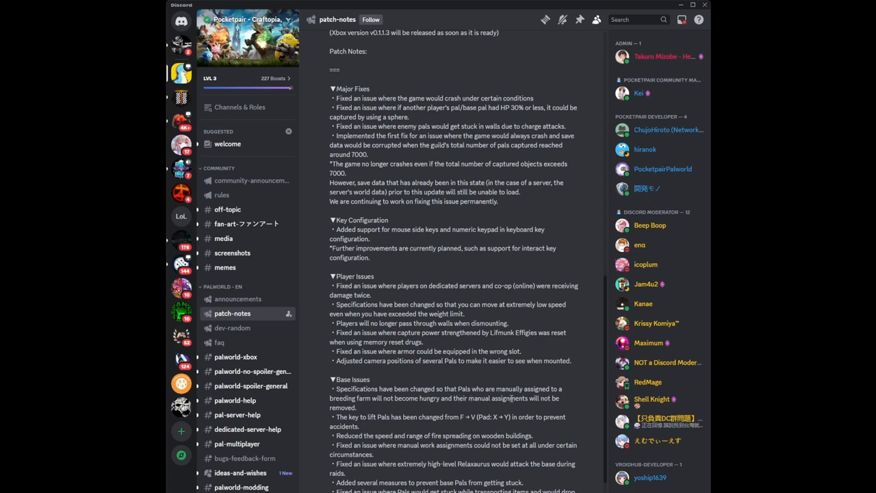
pyautogui.moveTo(362, 415)
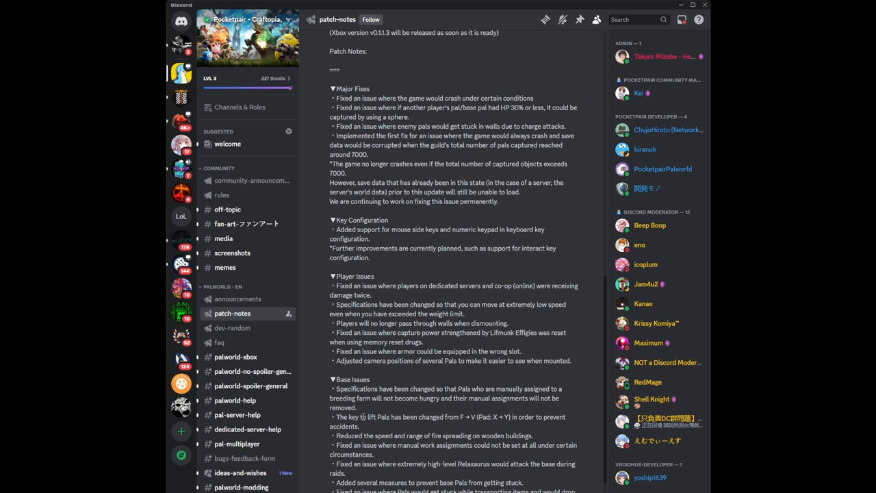
pyautogui.moveTo(462, 418)
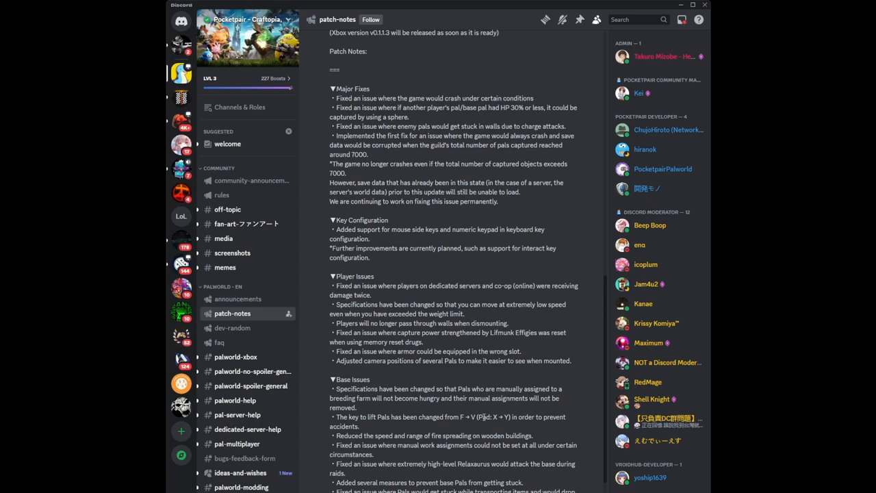
pyautogui.moveTo(438, 430)
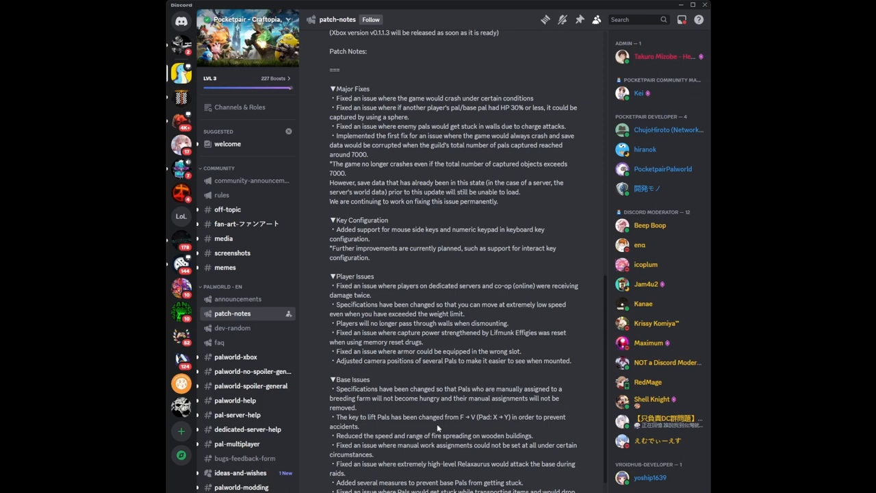
pyautogui.moveTo(352, 425)
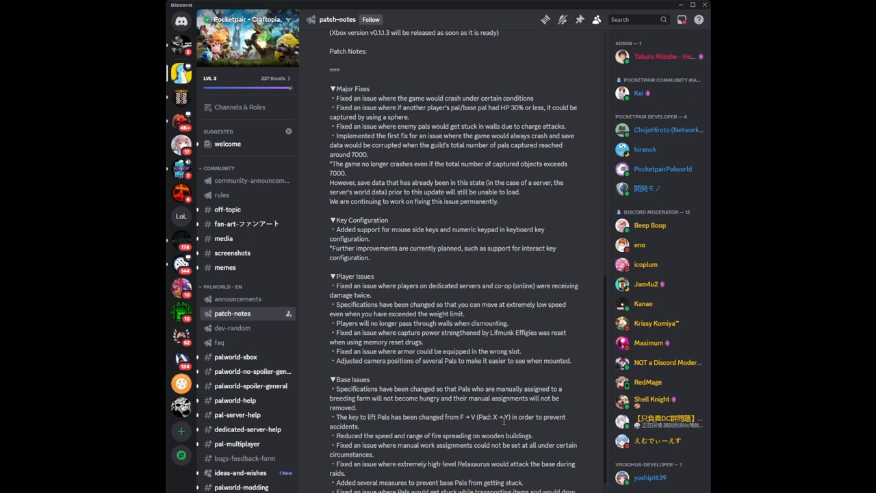
pyautogui.moveTo(493, 425)
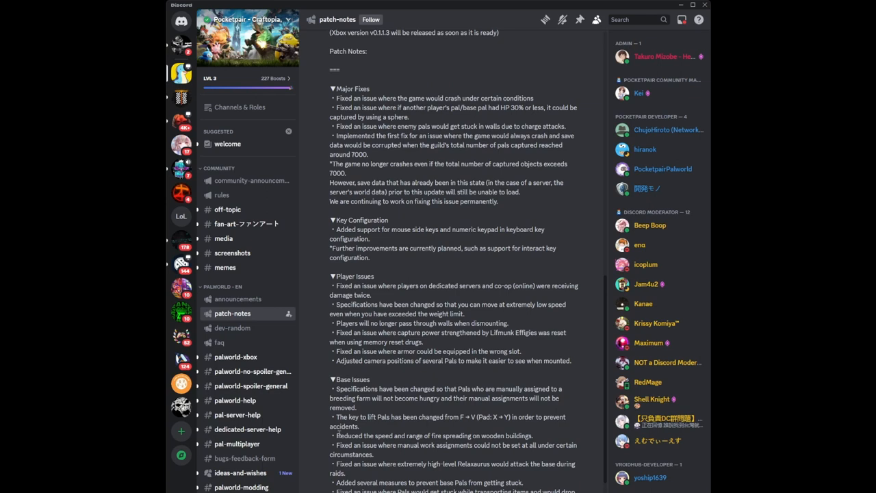
pyautogui.moveTo(537, 434)
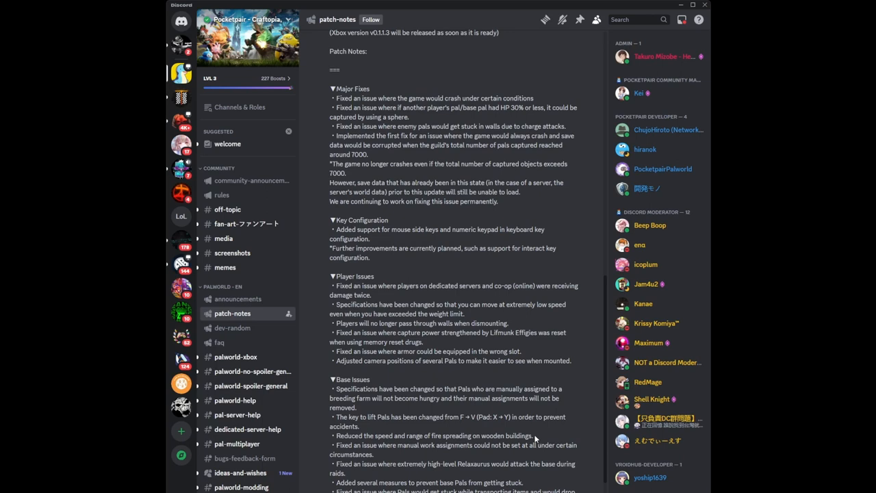
pyautogui.moveTo(540, 435)
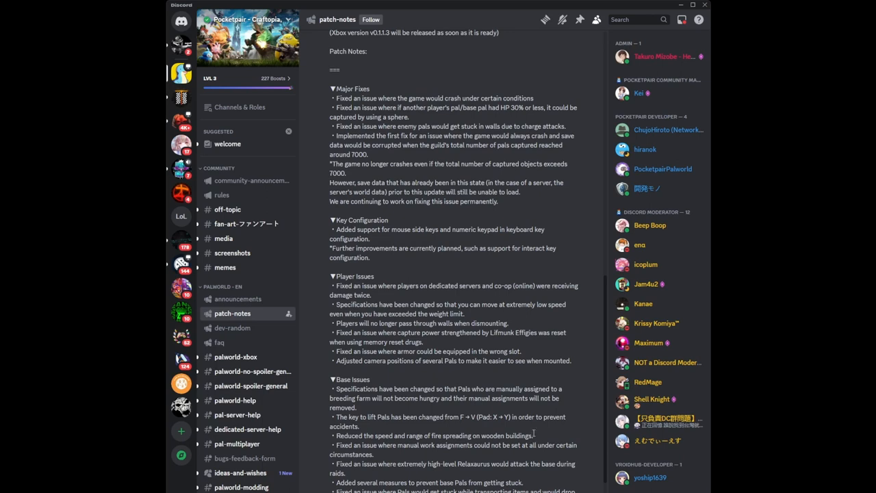
pyautogui.moveTo(432, 436)
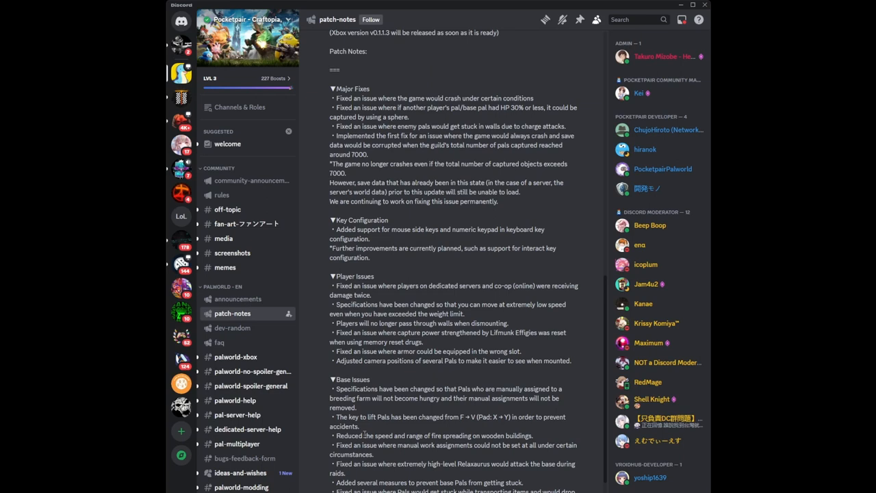
pyautogui.moveTo(367, 435)
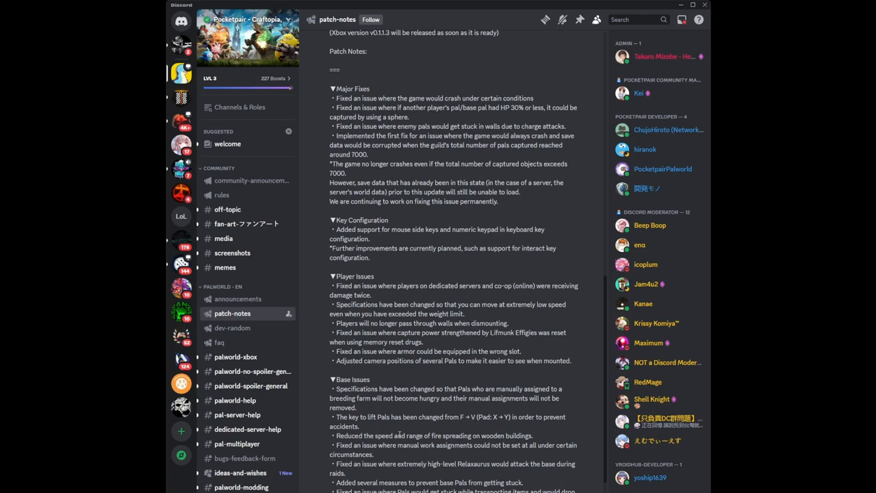
pyautogui.moveTo(427, 437)
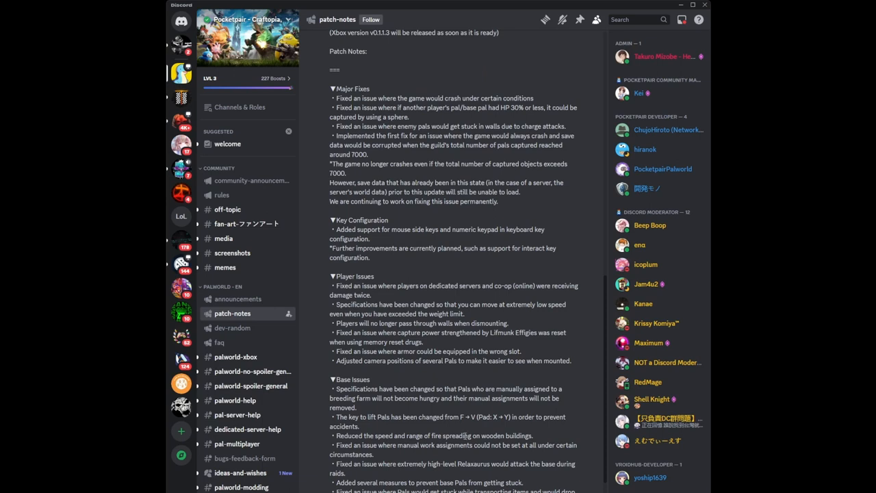
pyautogui.moveTo(407, 458)
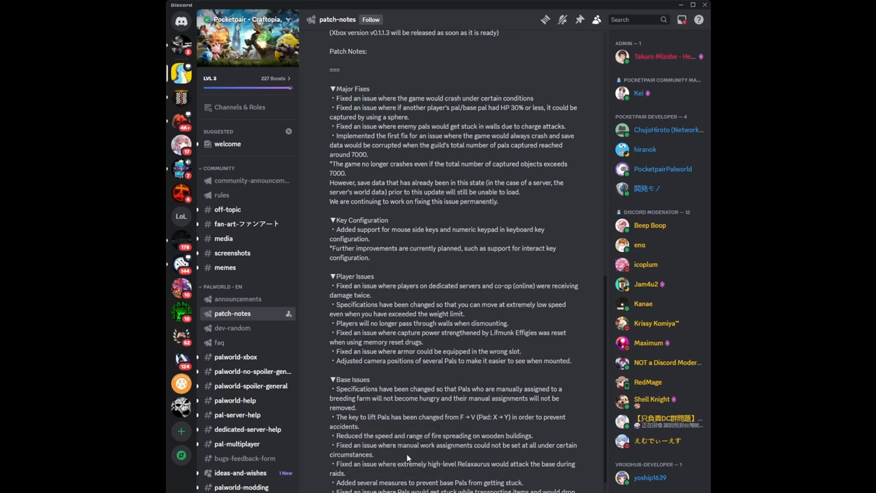
pyautogui.moveTo(404, 463)
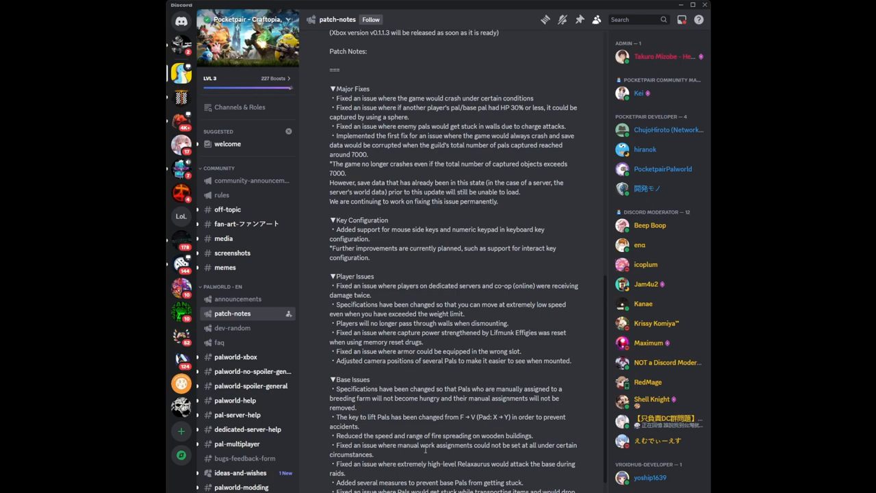
pyautogui.moveTo(385, 458)
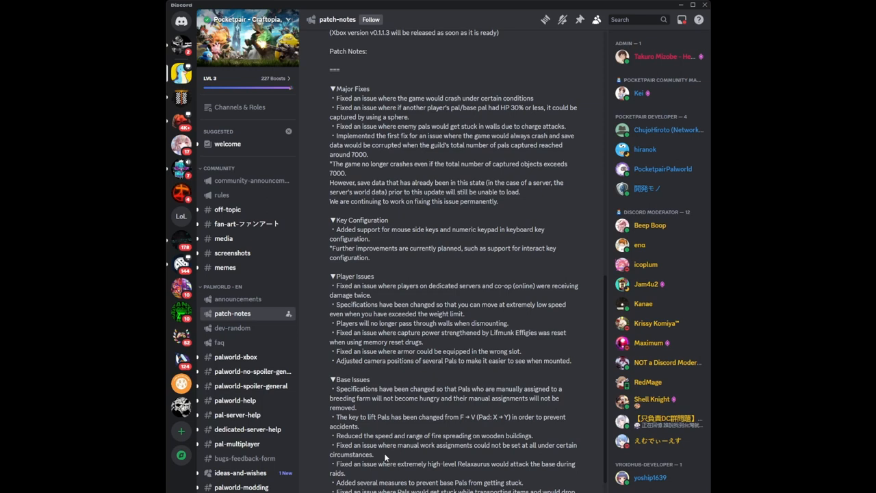
pyautogui.moveTo(386, 453)
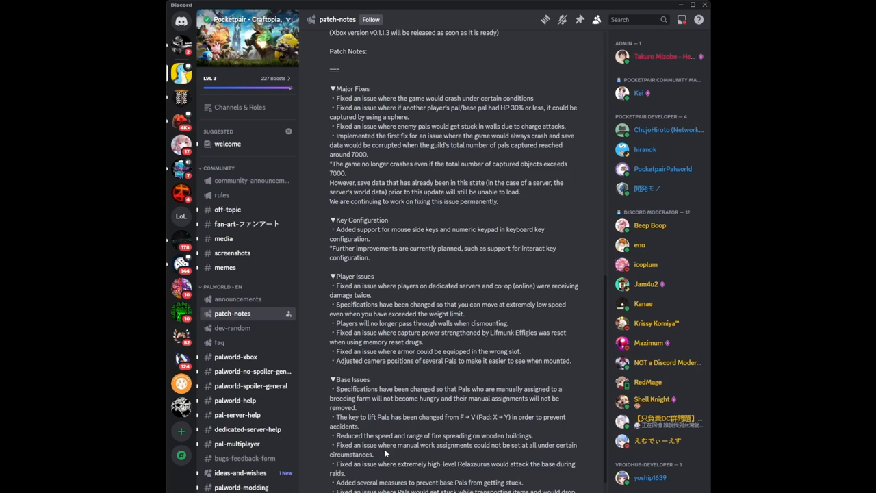
pyautogui.scroll(-3)
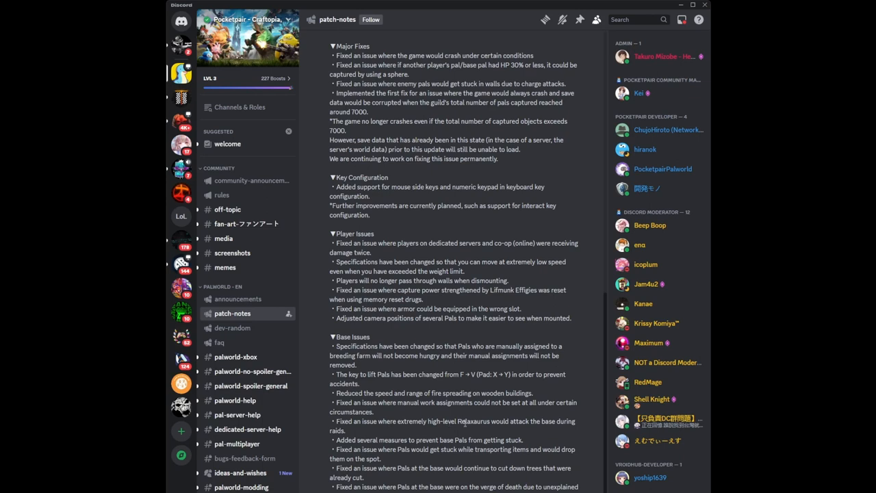
pyautogui.moveTo(462, 421)
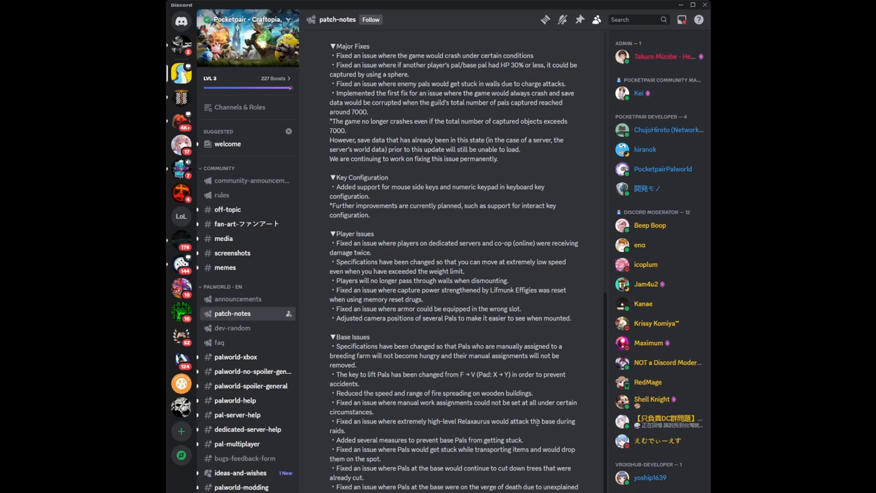
pyautogui.moveTo(397, 431)
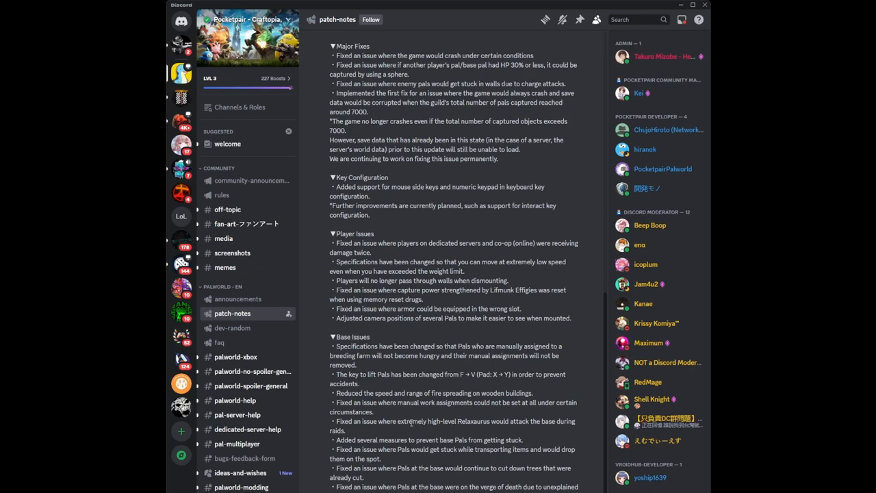
pyautogui.moveTo(435, 427)
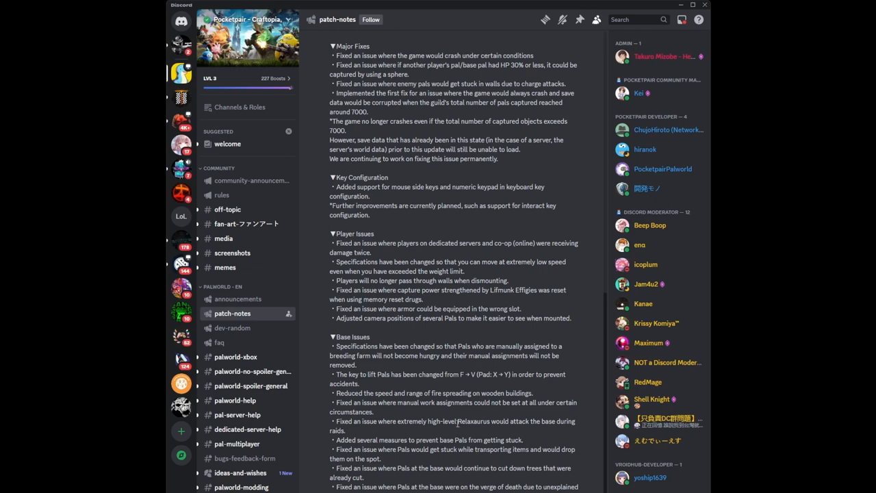
pyautogui.moveTo(427, 430)
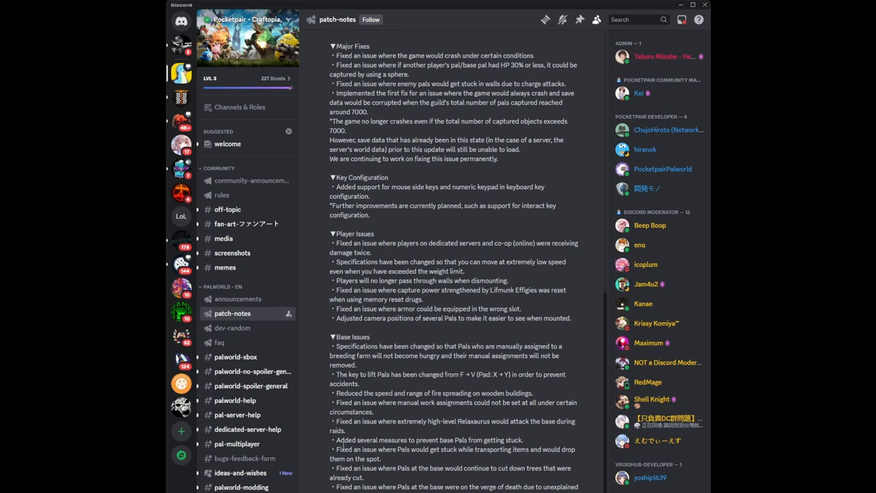
pyautogui.moveTo(375, 433)
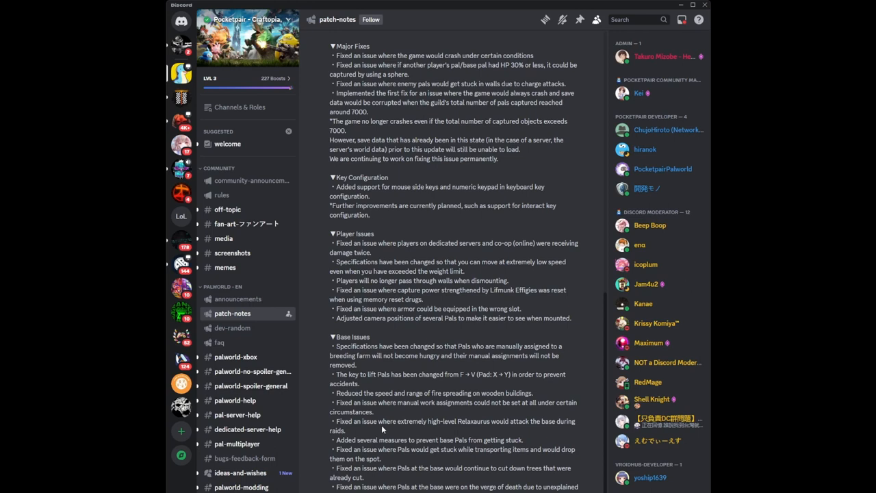
pyautogui.moveTo(391, 424)
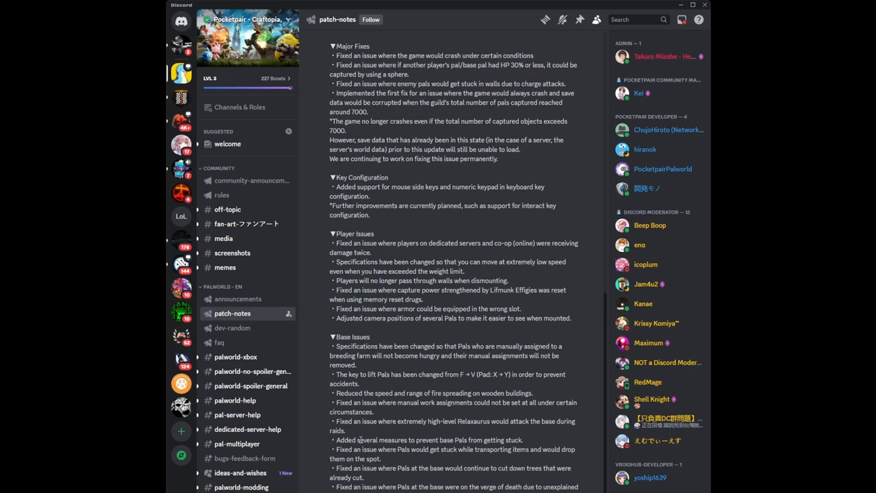
pyautogui.moveTo(414, 440)
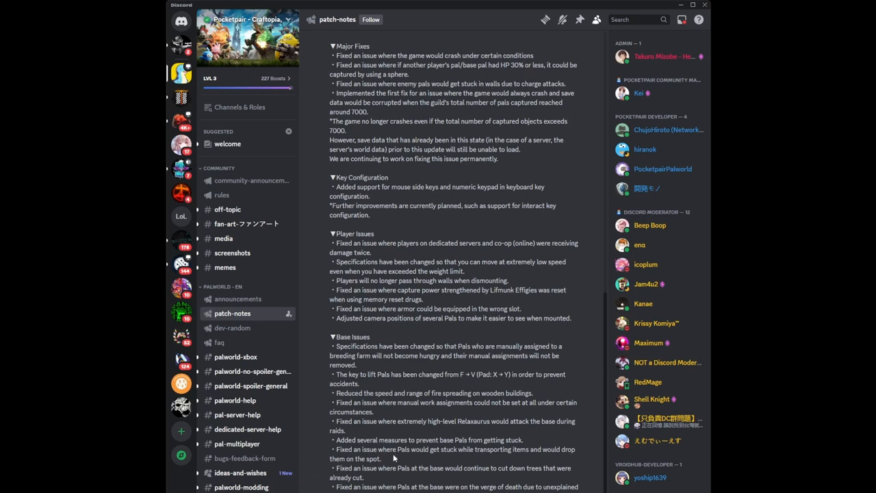
pyautogui.moveTo(394, 454)
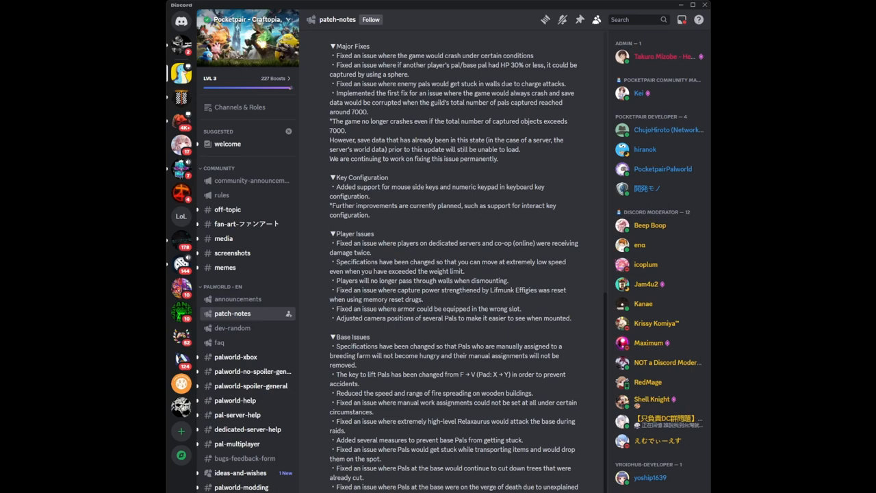
pyautogui.scroll(-3)
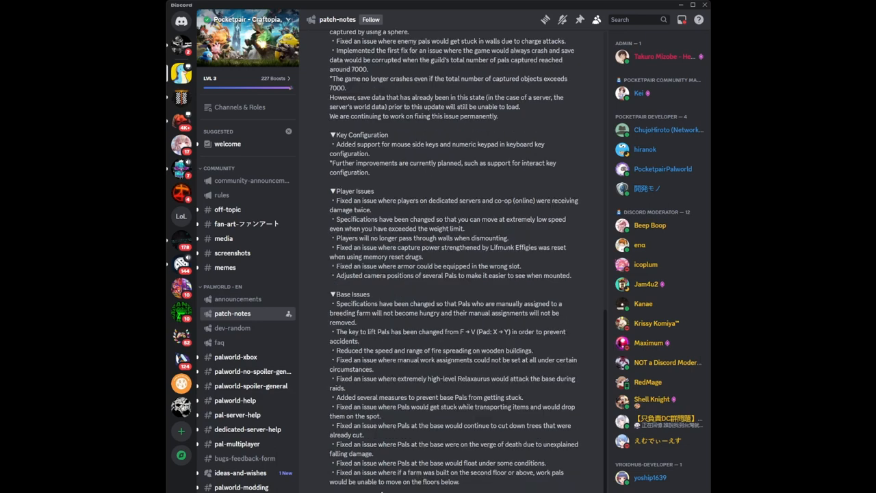
pyautogui.moveTo(386, 455)
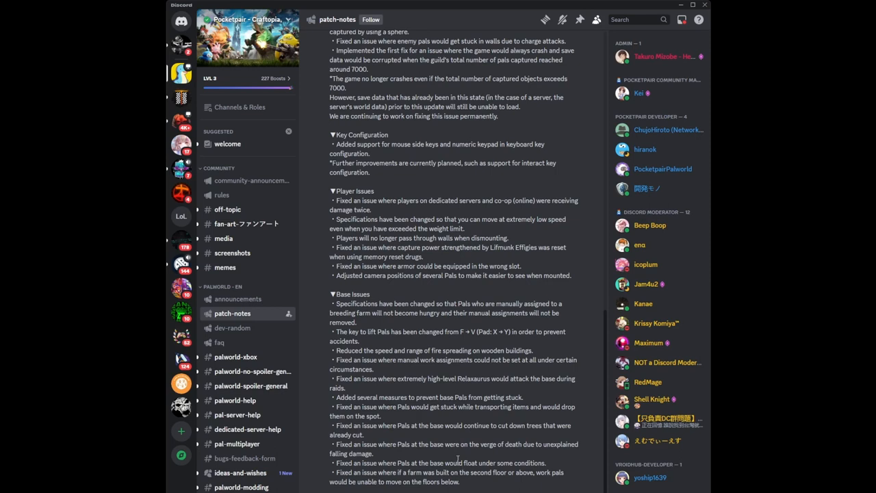
pyautogui.moveTo(399, 475)
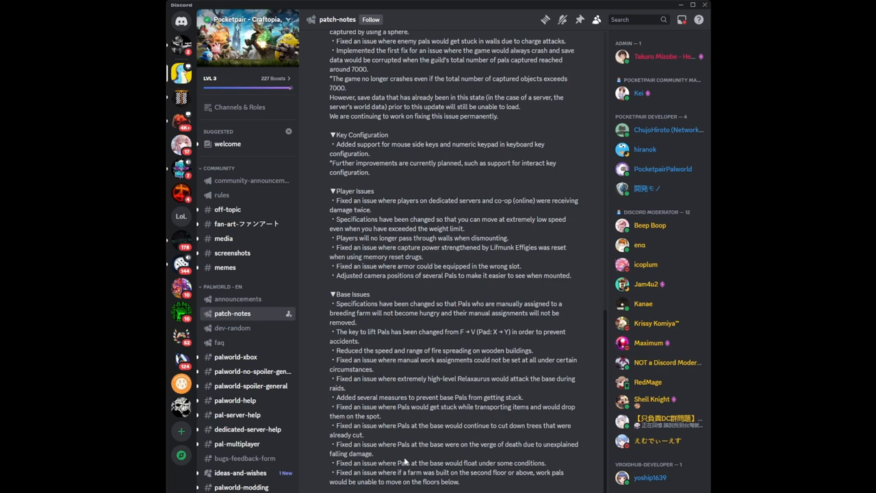
pyautogui.moveTo(390, 460)
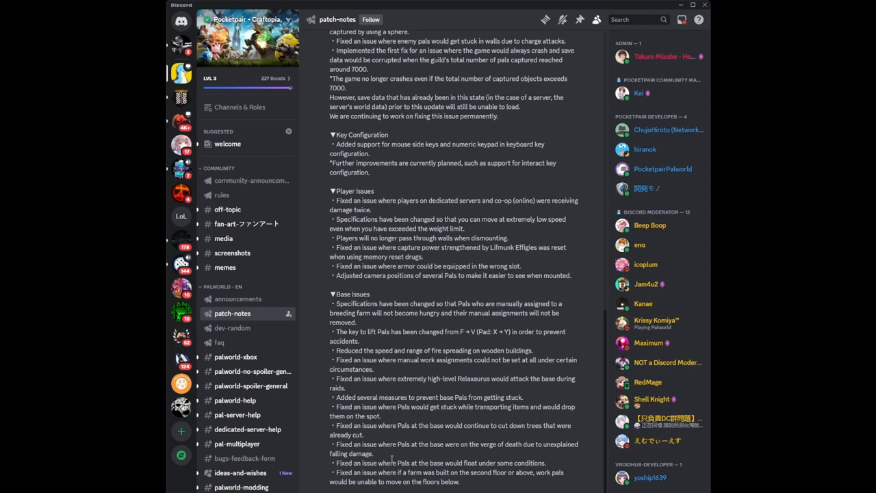
pyautogui.moveTo(419, 462)
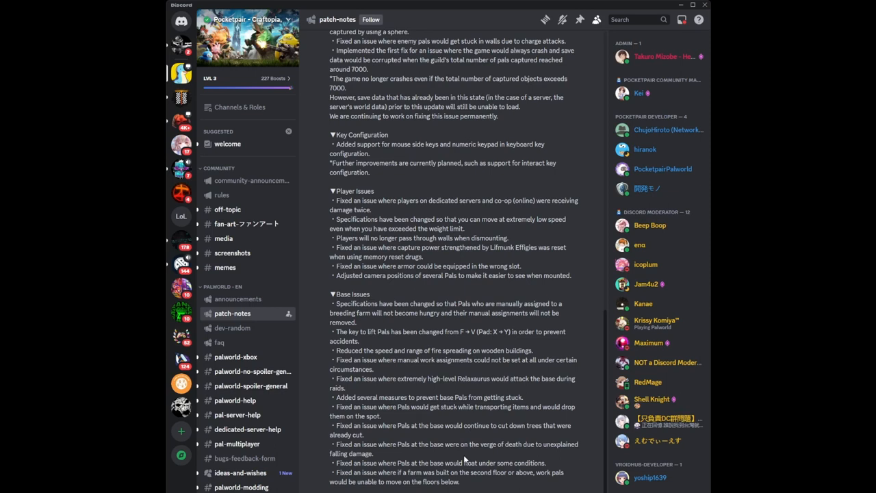
pyautogui.moveTo(300, 465)
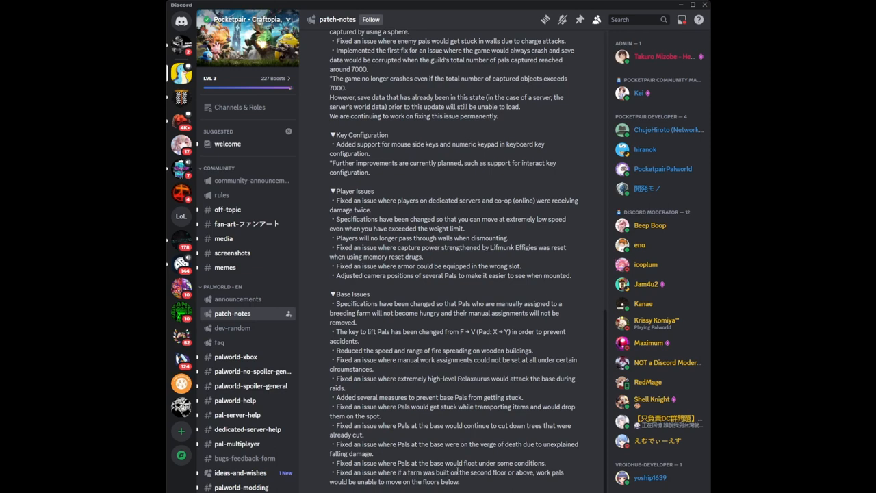
pyautogui.moveTo(341, 489)
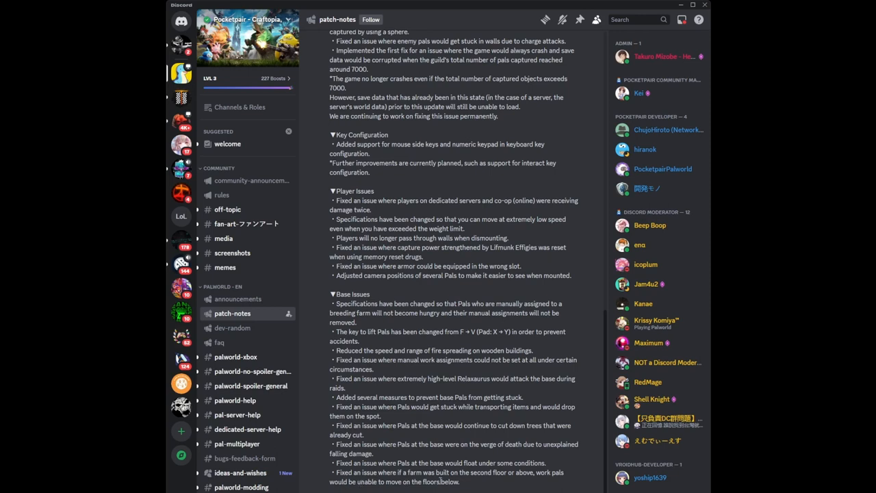
pyautogui.moveTo(469, 486)
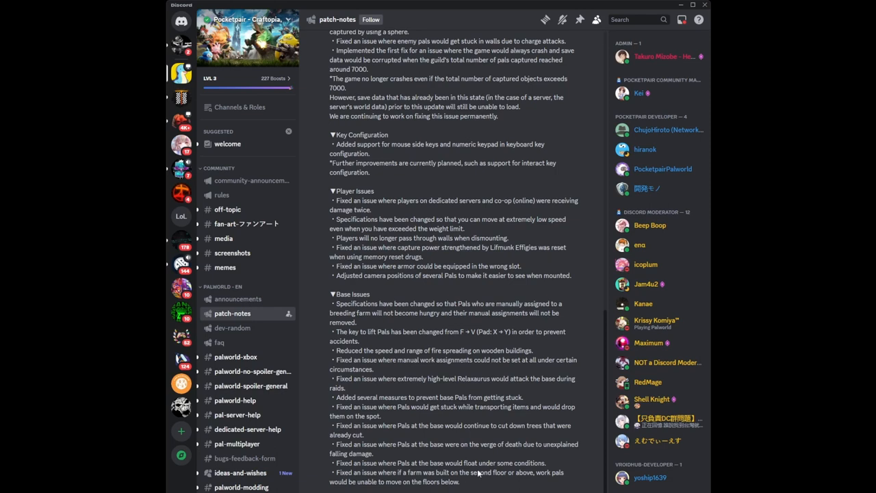
pyautogui.scroll(-3)
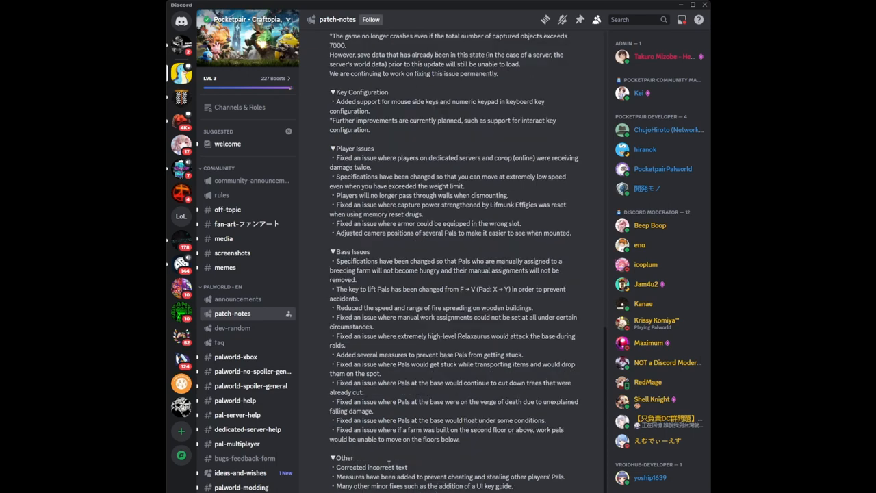
pyautogui.scroll(-3)
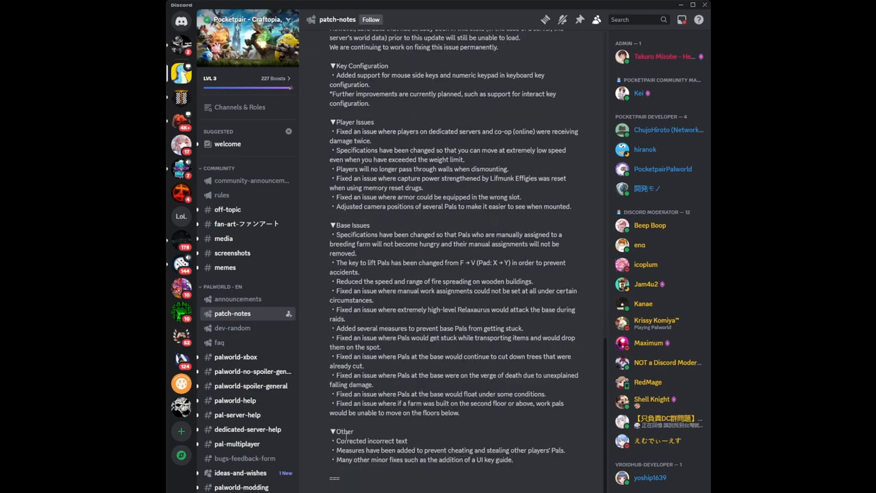
pyautogui.moveTo(354, 432)
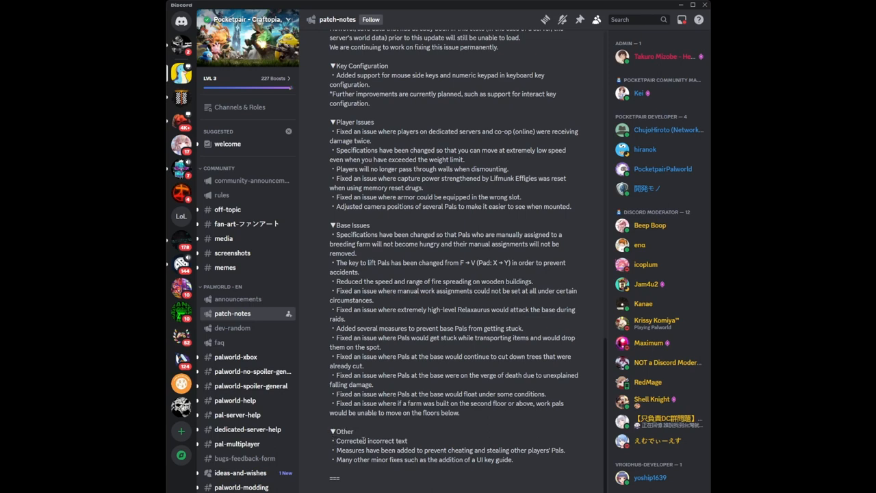
pyautogui.moveTo(410, 442)
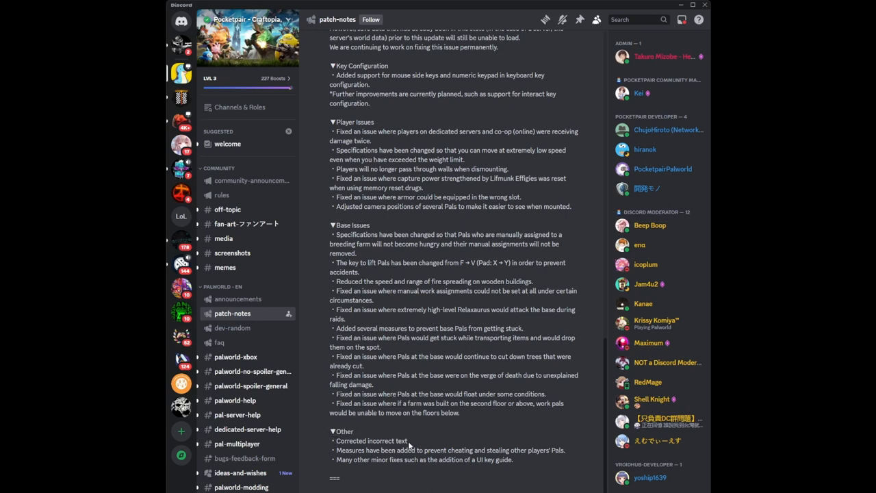
pyautogui.moveTo(409, 443)
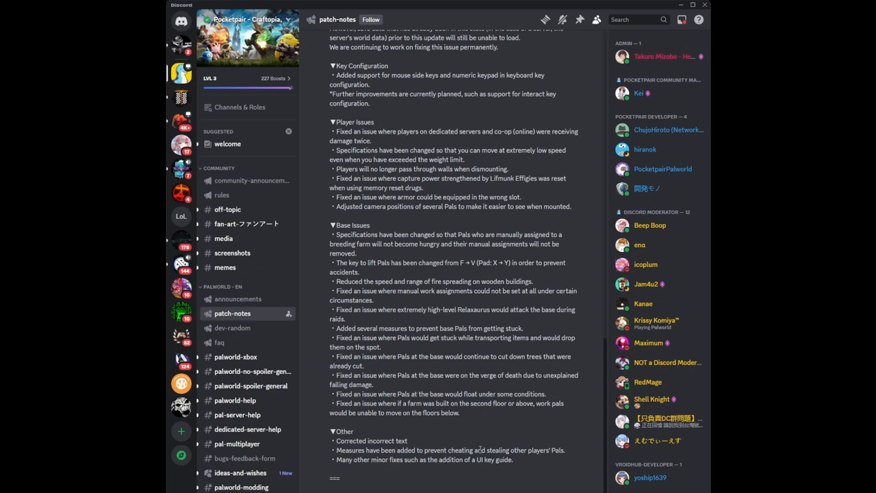
pyautogui.moveTo(493, 448)
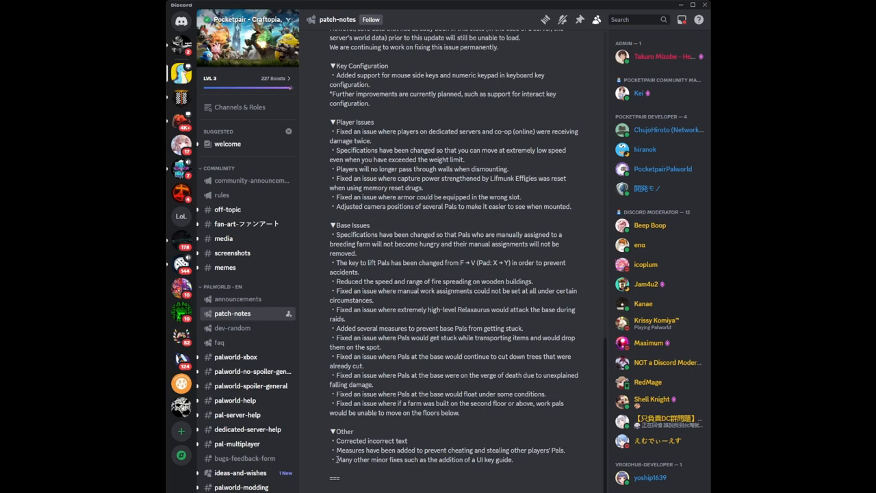
pyautogui.moveTo(491, 468)
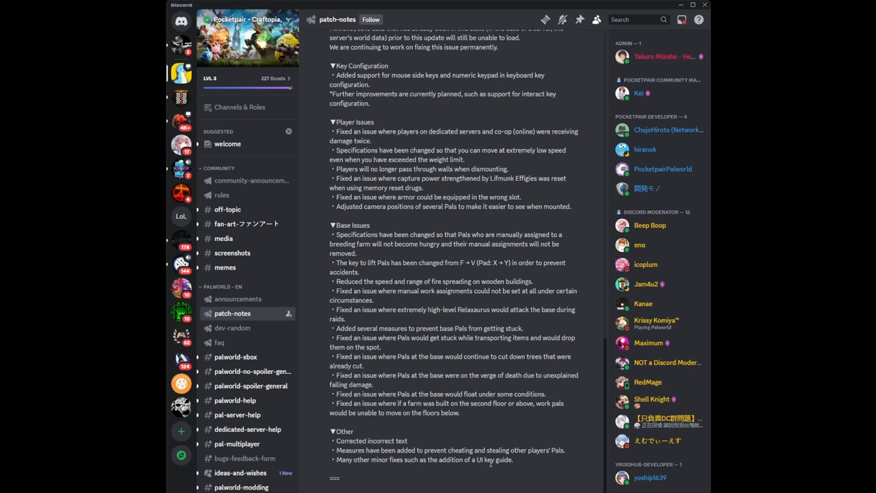
pyautogui.moveTo(530, 462)
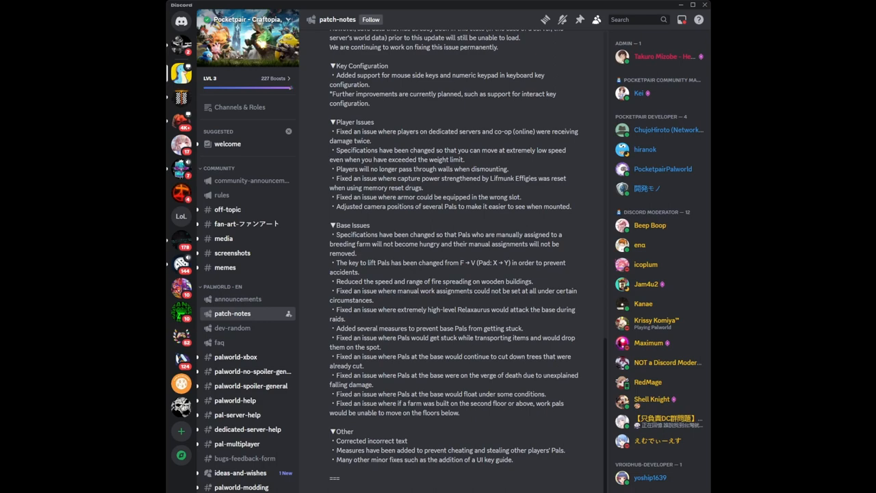
pyautogui.scroll(3)
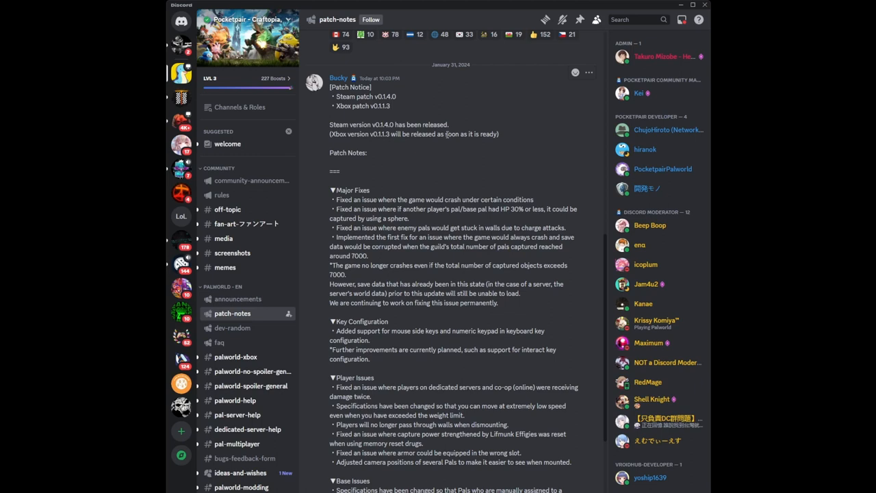
pyautogui.moveTo(453, 121)
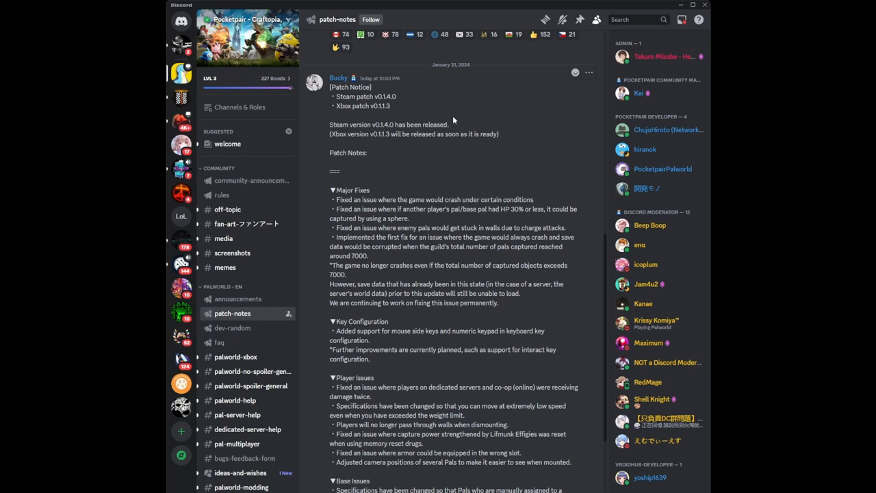
pyautogui.moveTo(351, 138)
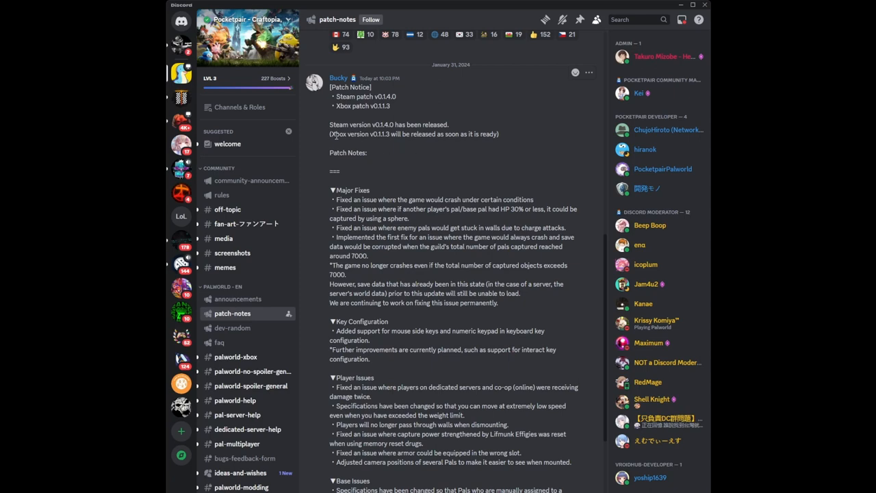
pyautogui.moveTo(386, 143)
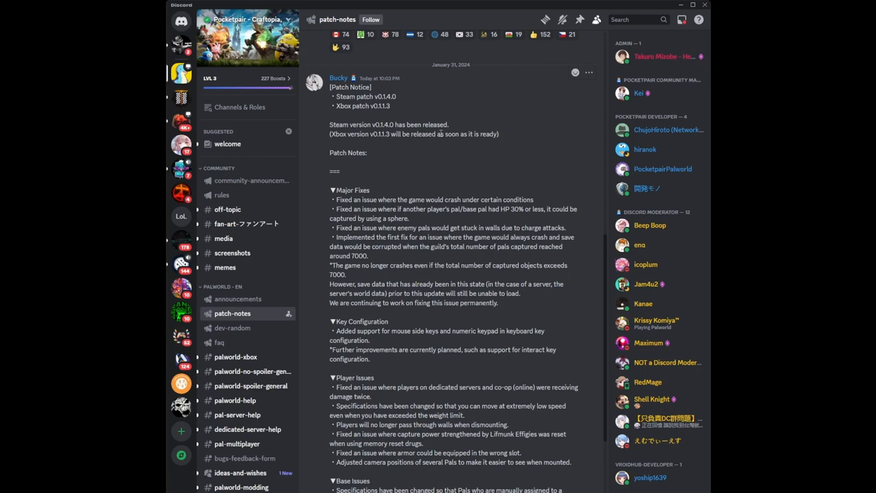
pyautogui.moveTo(513, 139)
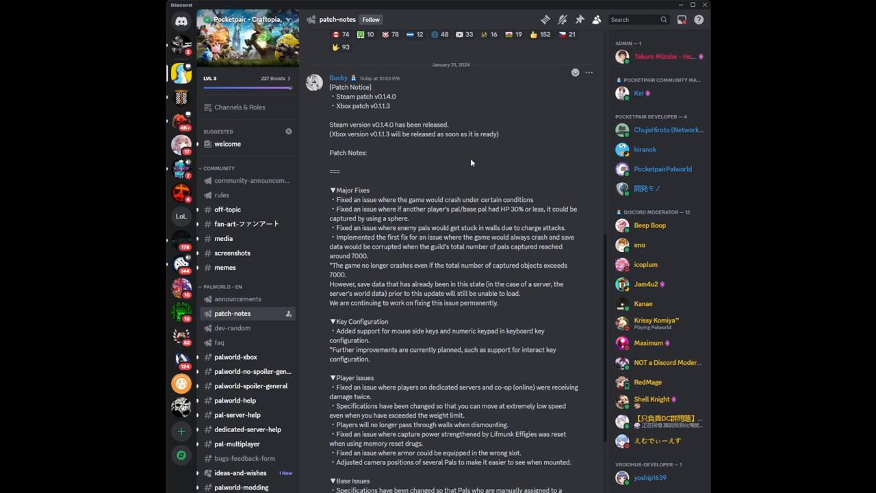
pyautogui.moveTo(471, 157)
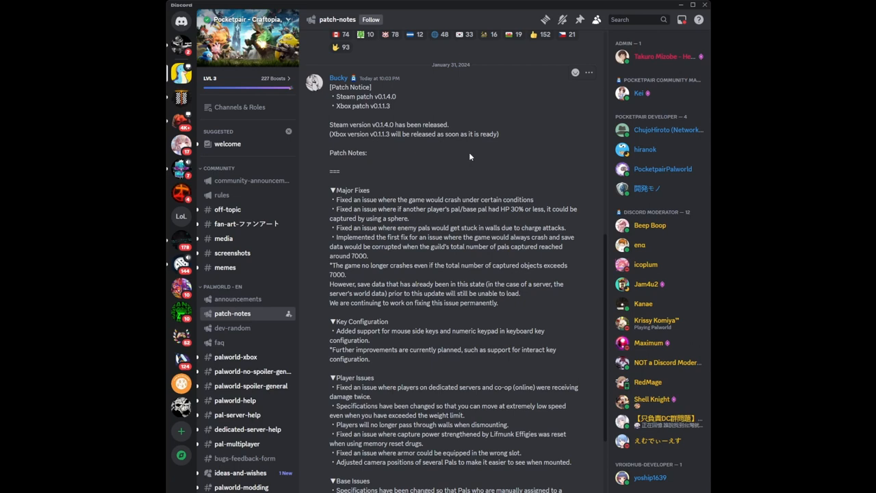